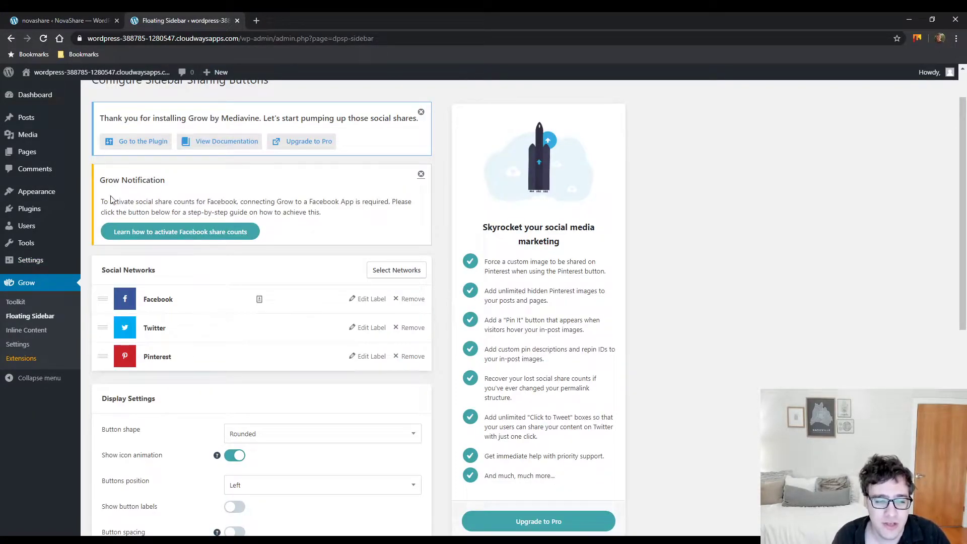
# Compare Grow's sidebar settings with NovaShare's Floating Bar showing Facebook, Twitter, LinkedIn and Pinterest.
pyautogui.scroll(-3)
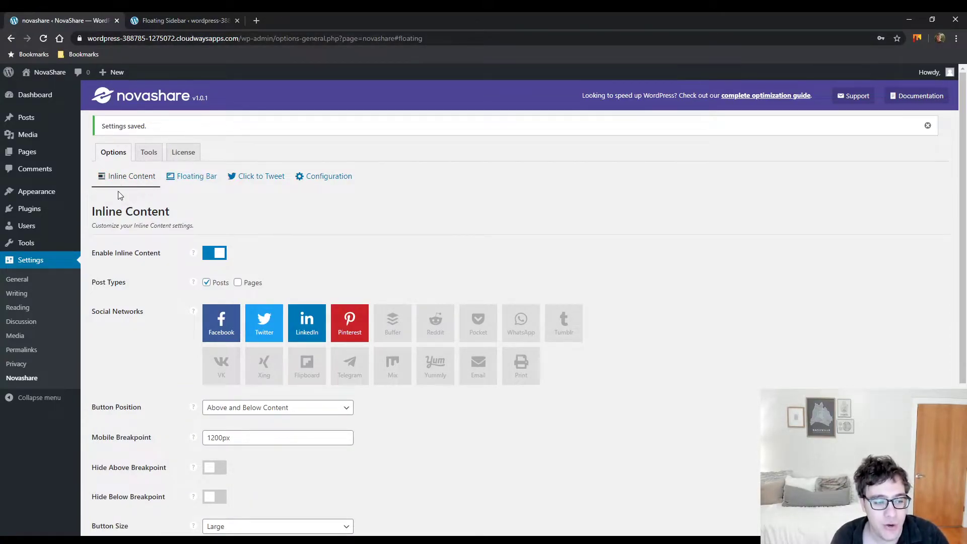
pyautogui.click(182, 20)
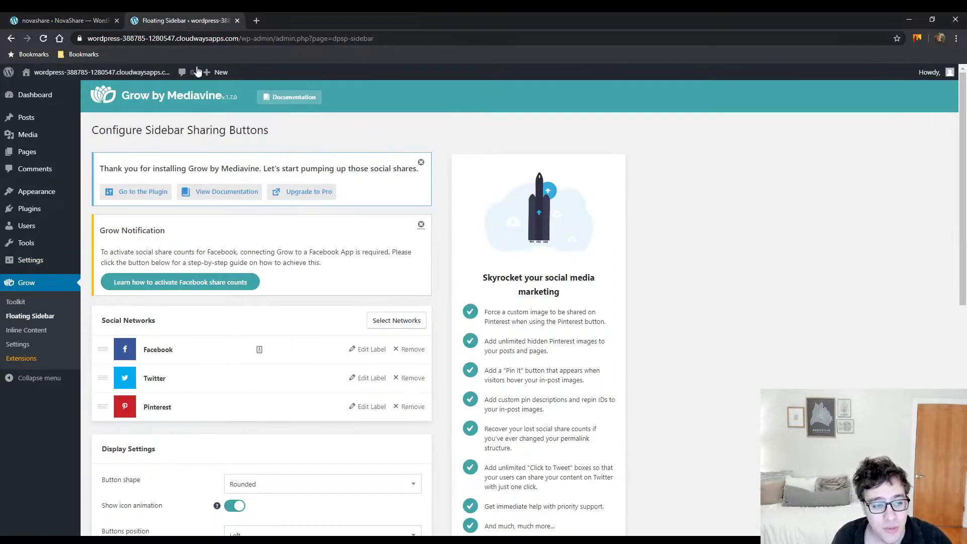
pyautogui.click(59, 20)
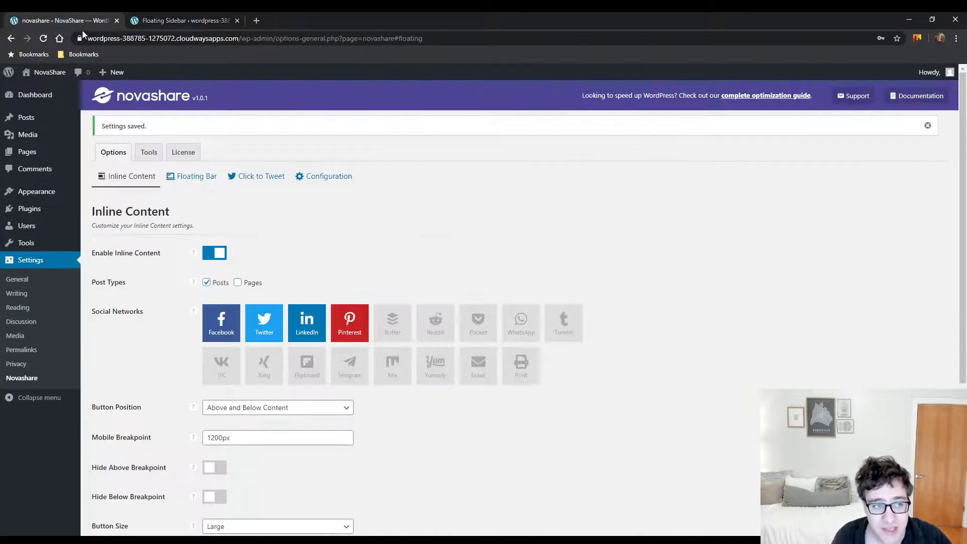
pyautogui.click(196, 176)
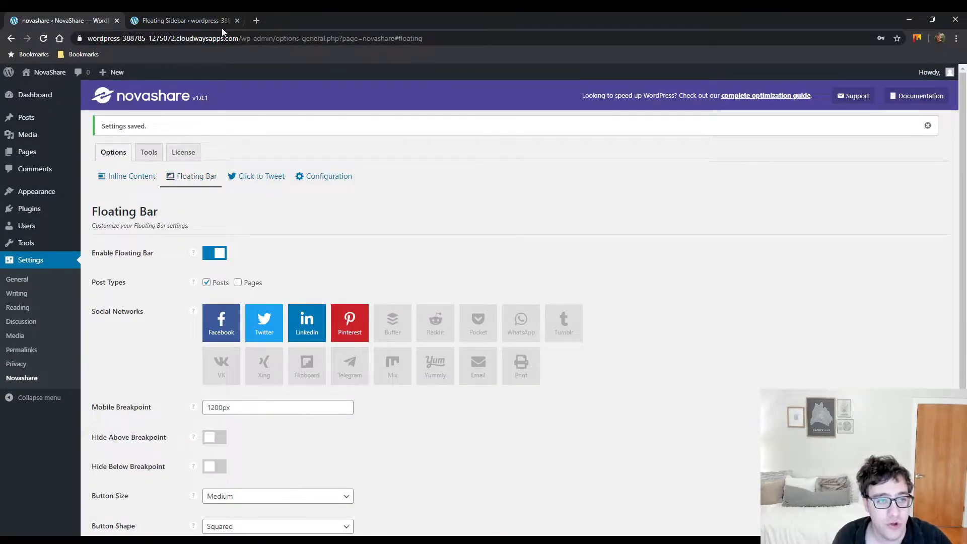
pyautogui.click(61, 20)
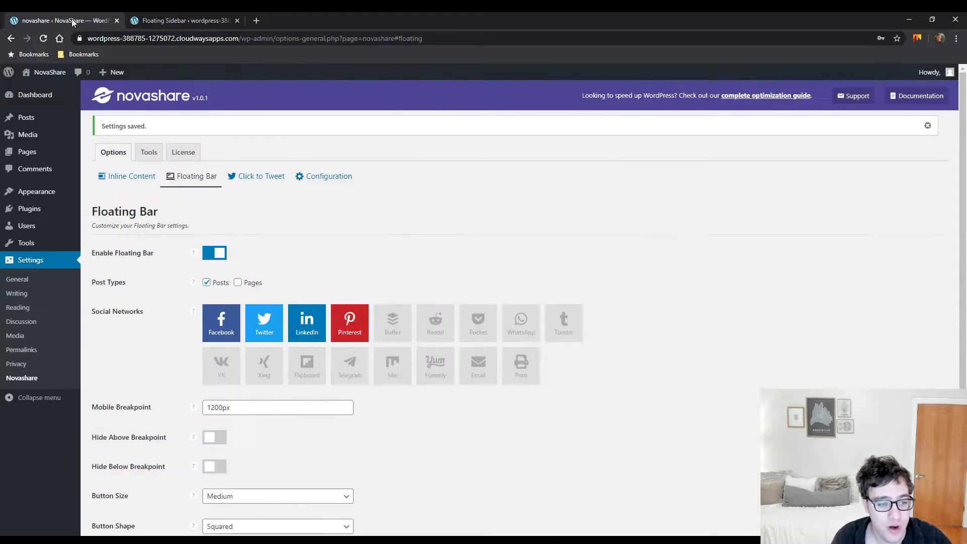
# Add LinkedIn to Grow's floating sidebar networks and save, matching NovaShare's four networks.
pyautogui.click(181, 20)
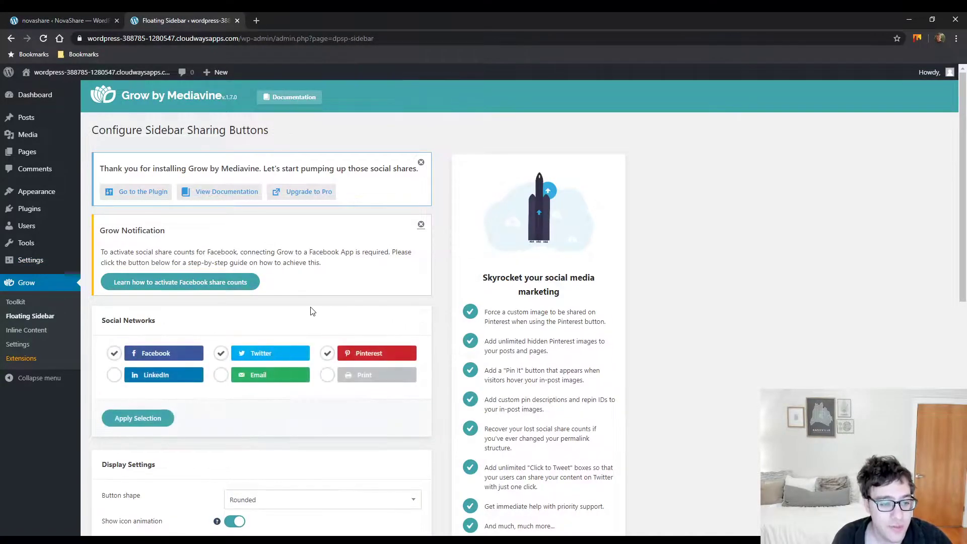
pyautogui.click(114, 374)
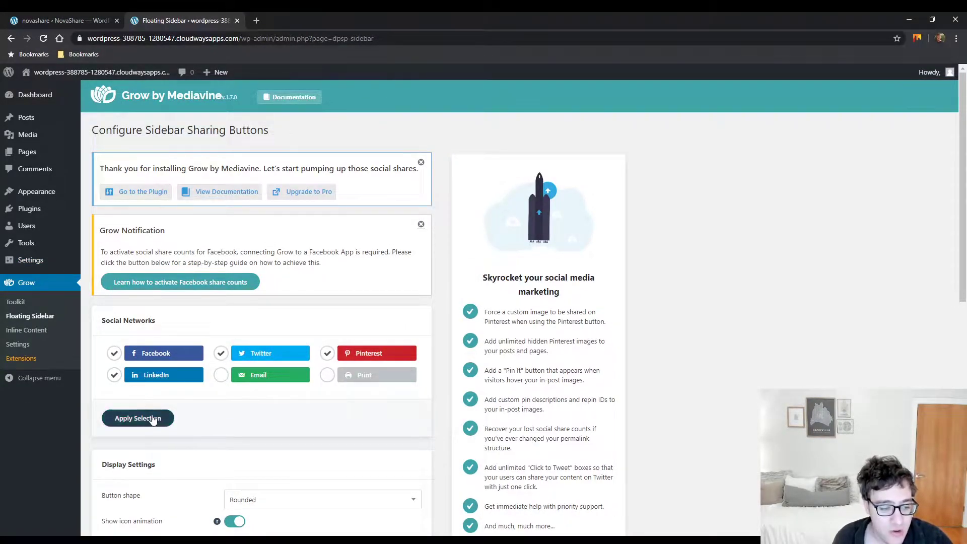
pyautogui.click(137, 418)
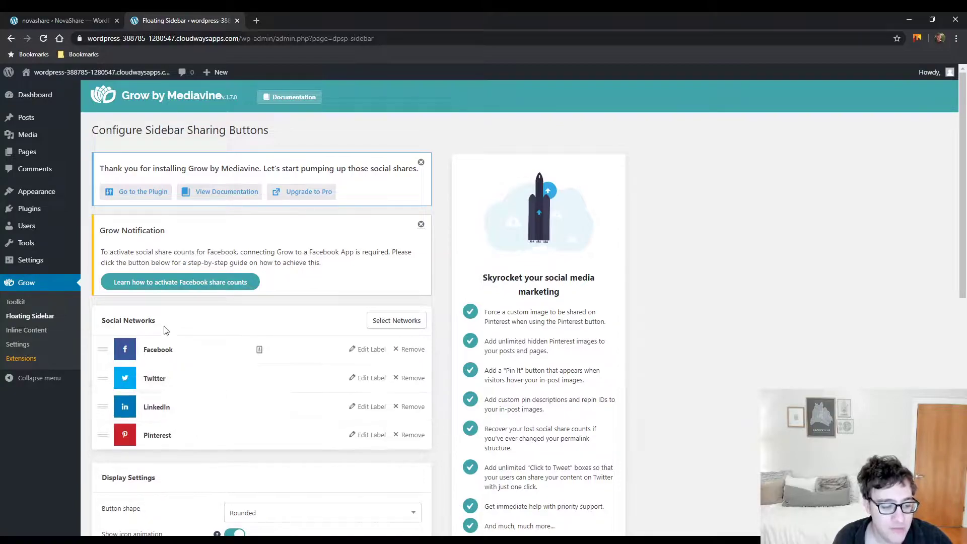
pyautogui.moveTo(187, 325)
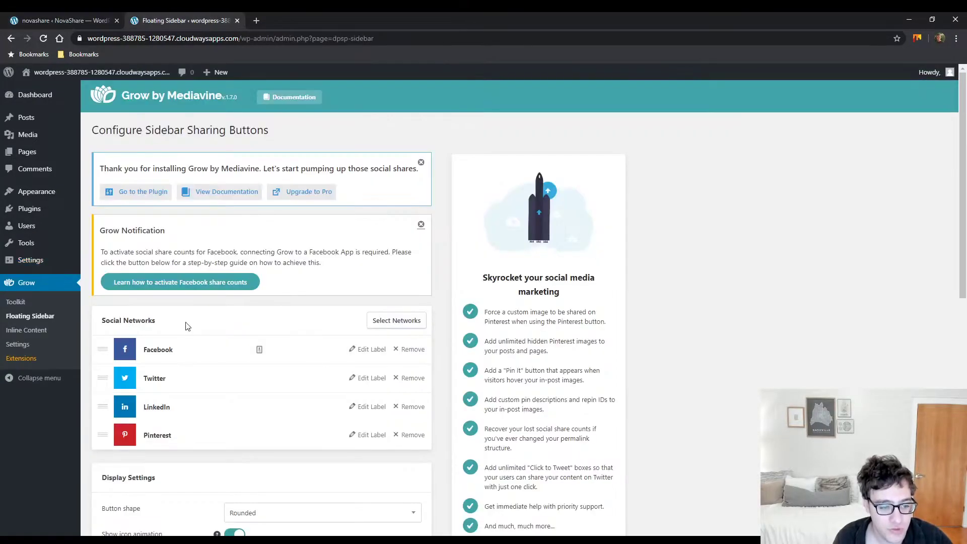
pyautogui.scroll(-3)
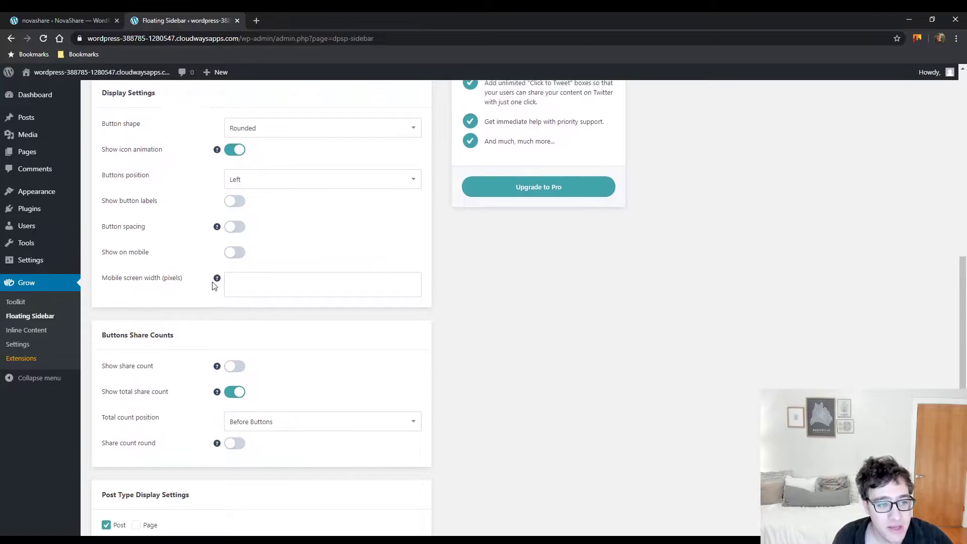
pyautogui.scroll(-3)
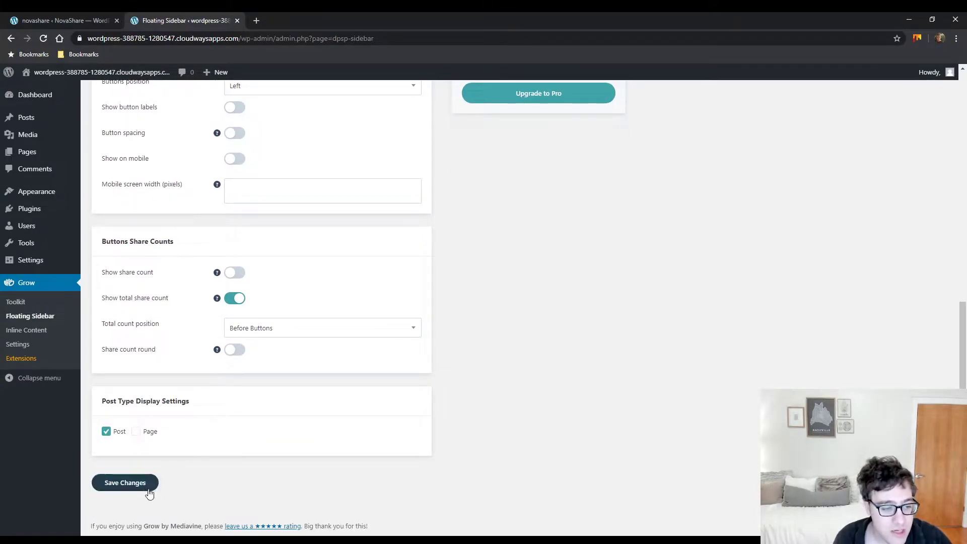
pyautogui.click(125, 482)
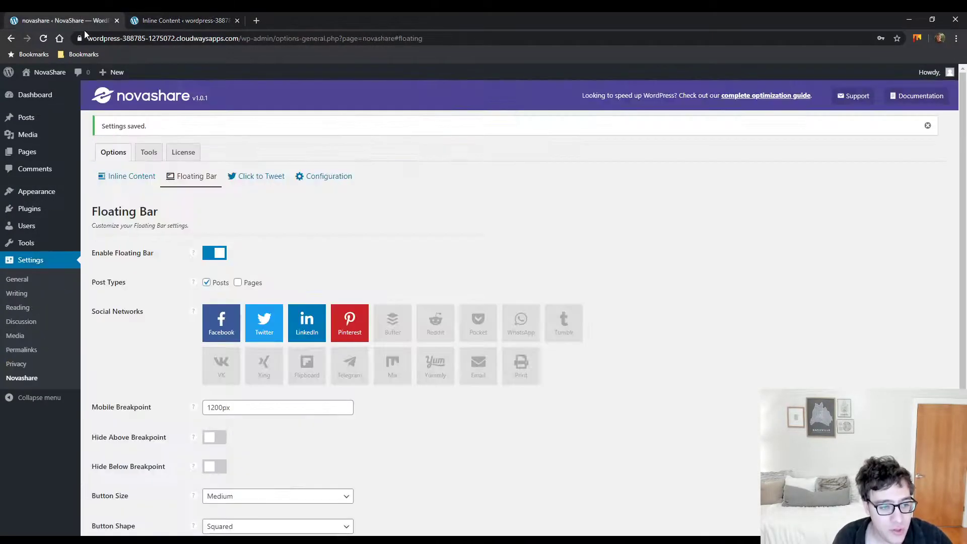
# Add LinkedIn to Grow's Inline Content networks and save; the Dashboard appears afterward.
pyautogui.click(130, 176)
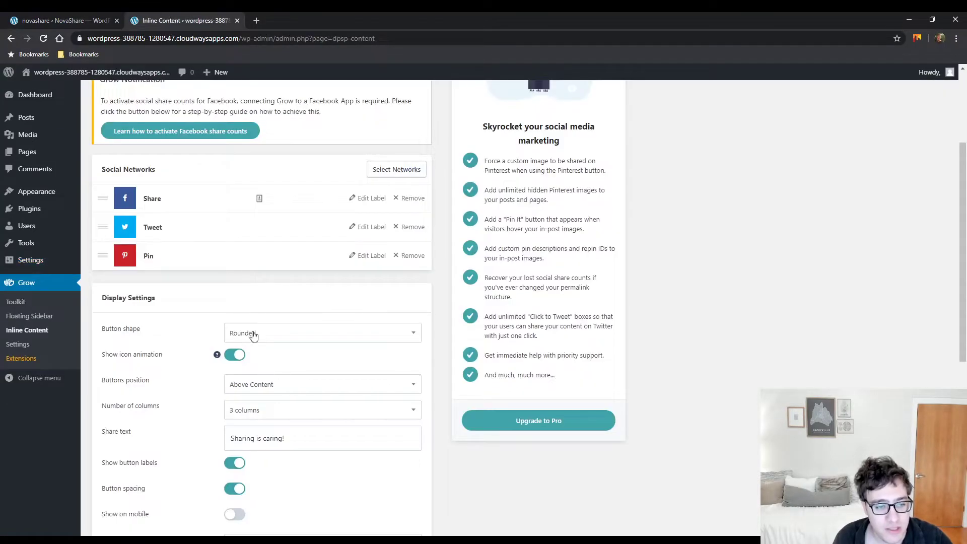
pyautogui.click(395, 169)
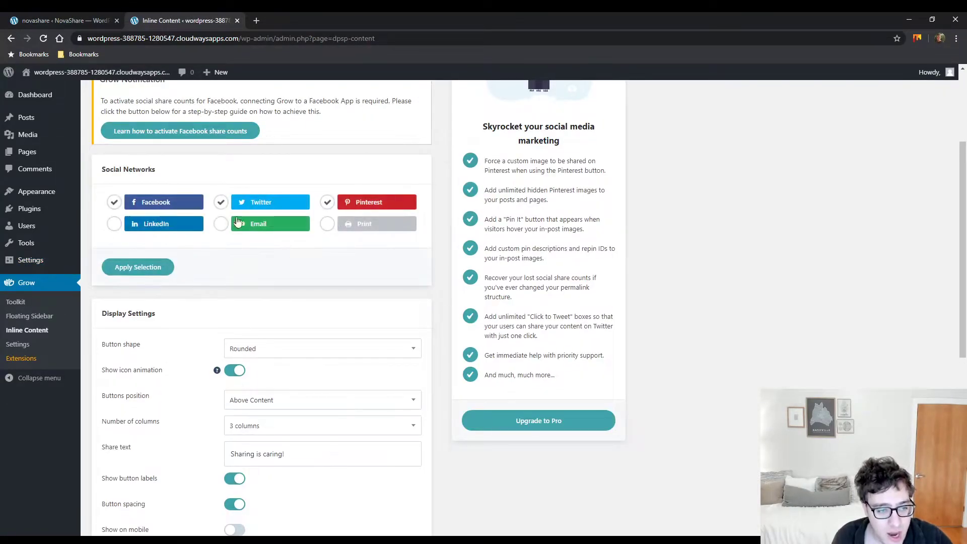
pyautogui.click(138, 267)
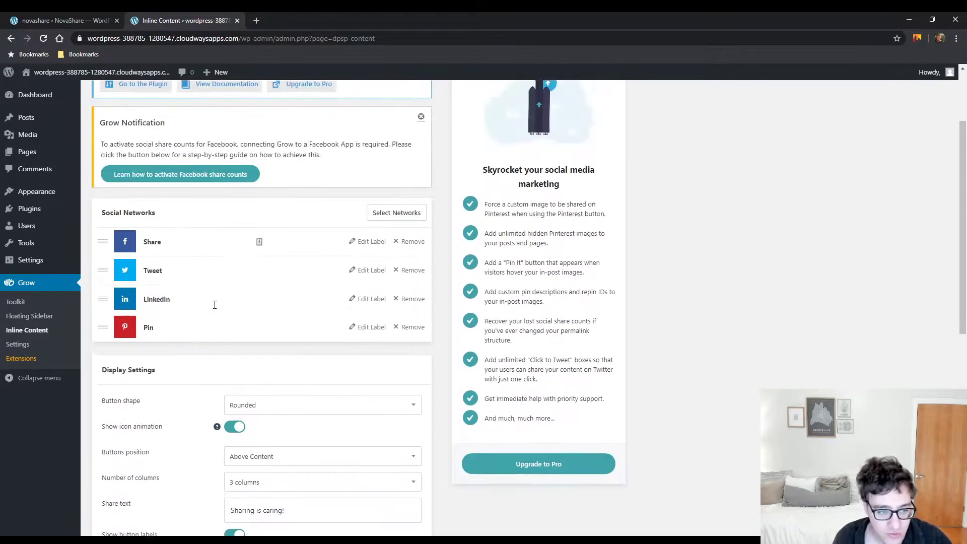
pyautogui.scroll(-3)
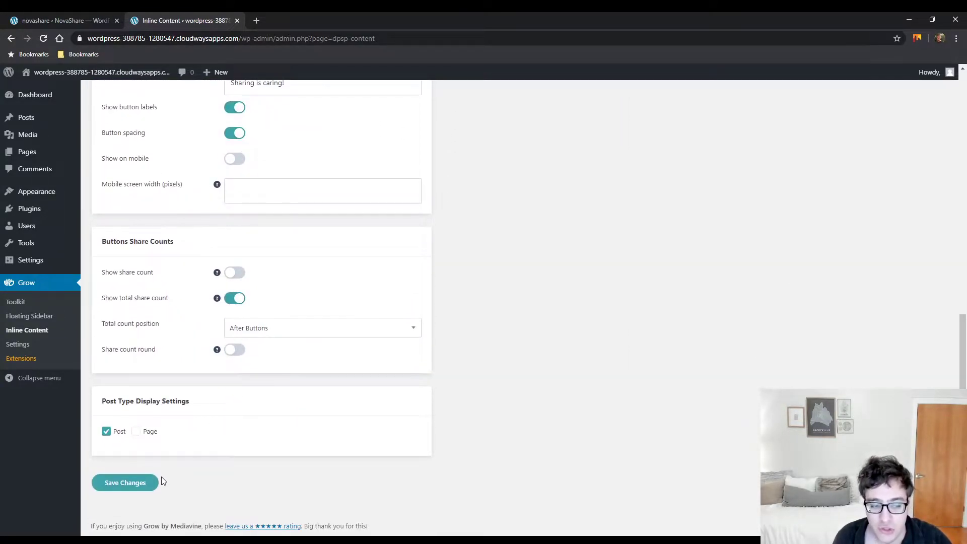
pyautogui.click(125, 482)
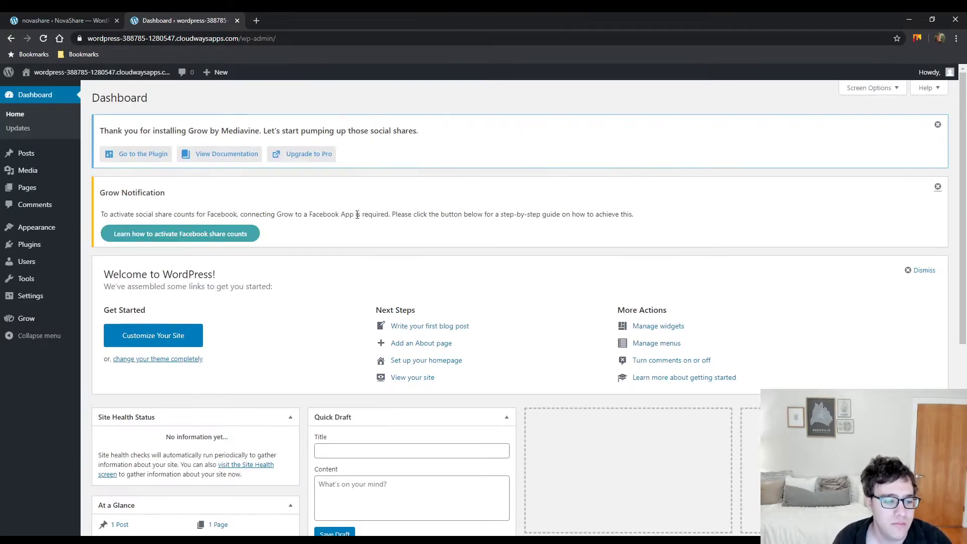
# Re-add LinkedIn to Grow's inline buttons, apply the selection and save the settings.
pyautogui.click(25, 318)
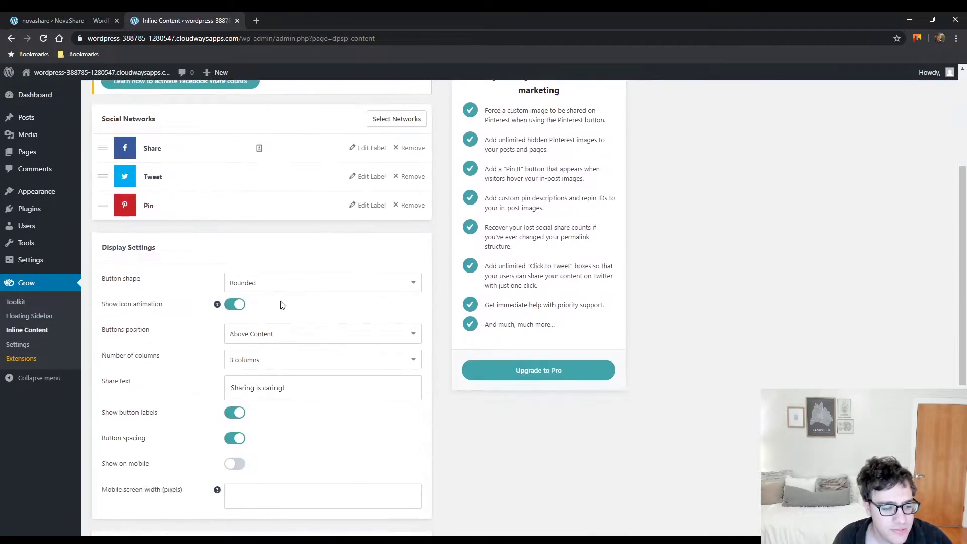
pyautogui.click(396, 118)
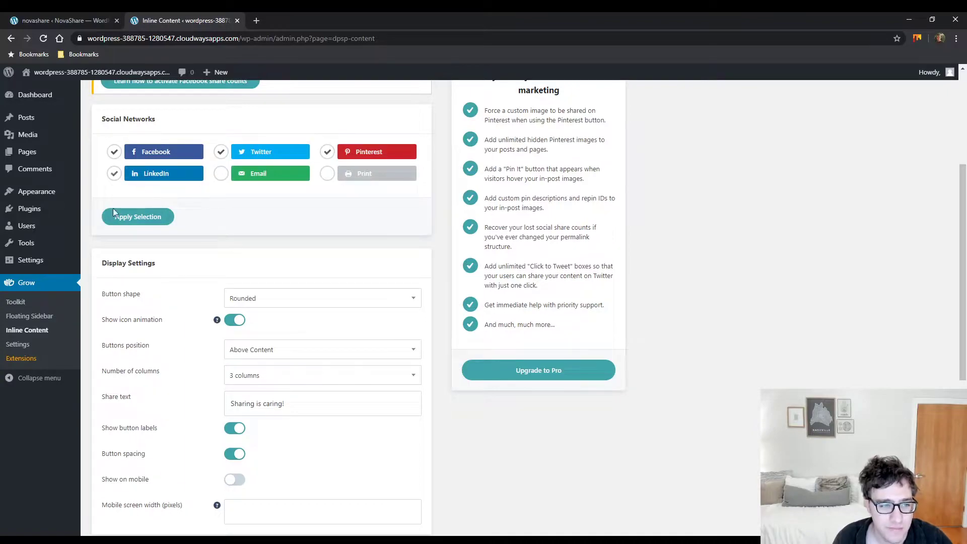
pyautogui.click(138, 217)
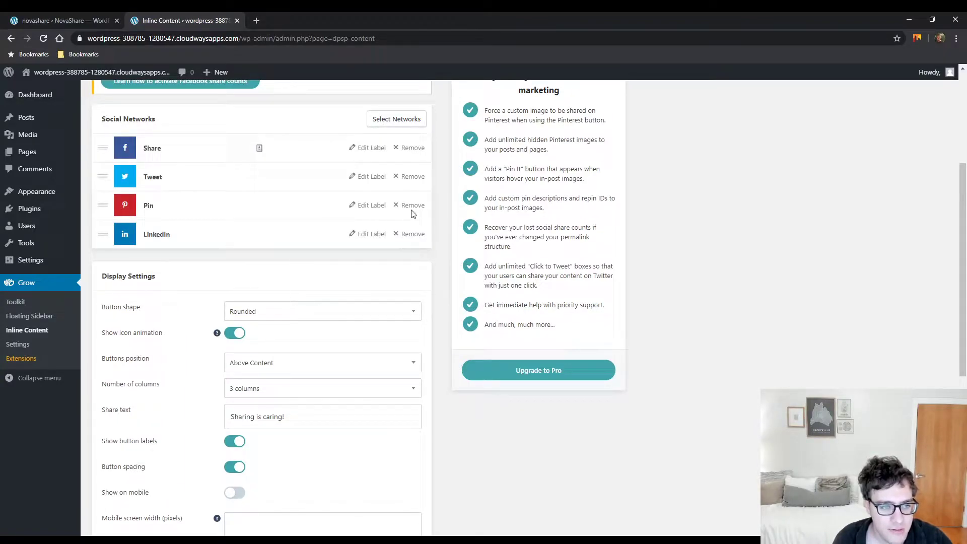
pyautogui.scroll(-3)
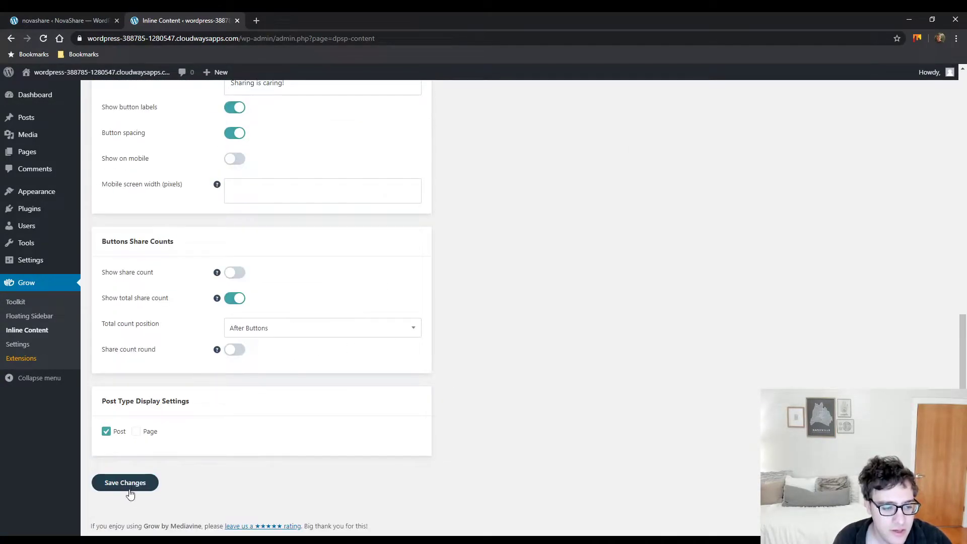
pyautogui.click(125, 483)
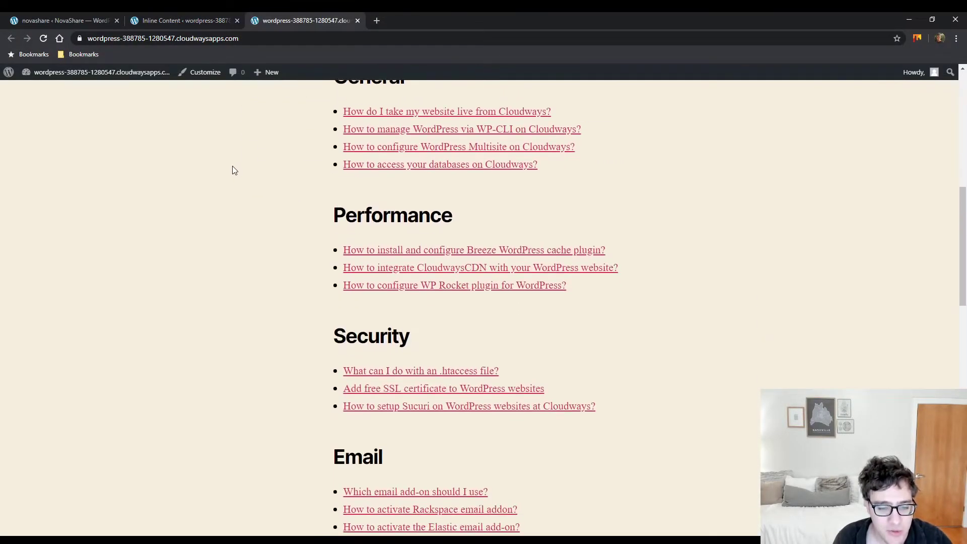
# Check the live post's inline and floating share buttons, then return to Grow's Inline Content settings.
pyautogui.click(61, 20)
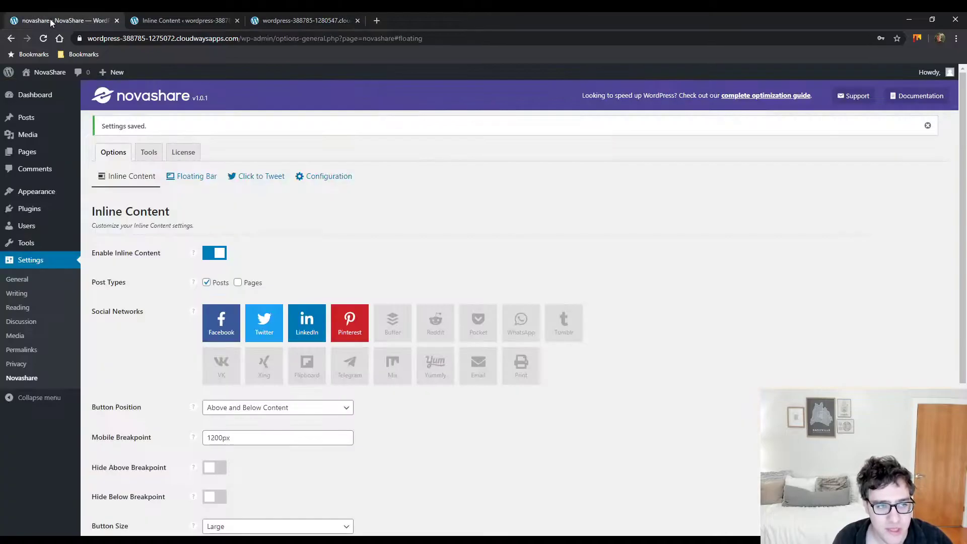
pyautogui.click(181, 20)
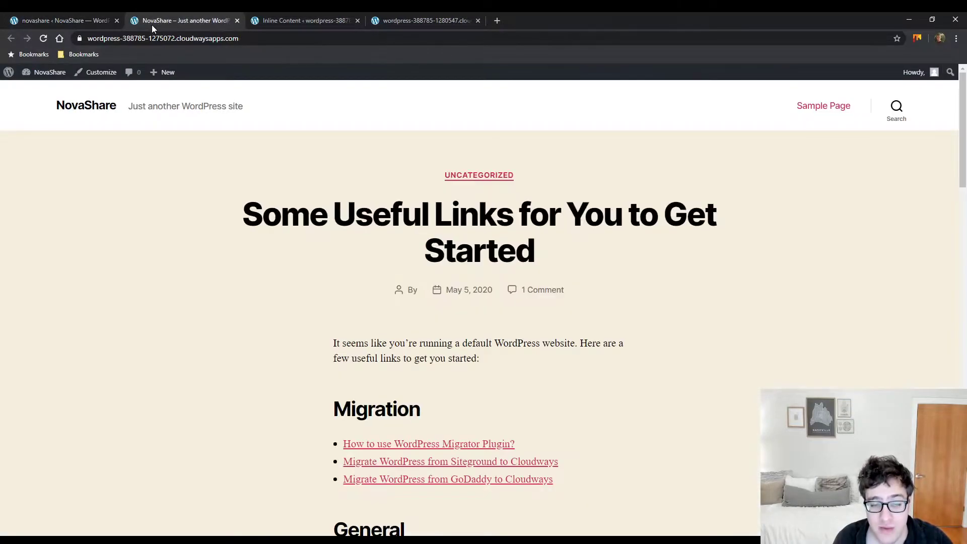
pyautogui.moveTo(227, 202)
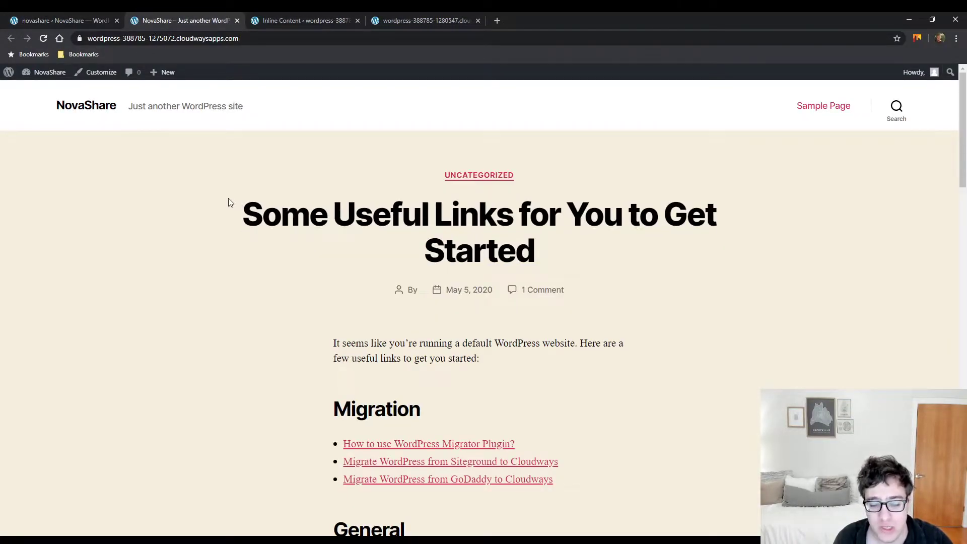
pyautogui.scroll(-3)
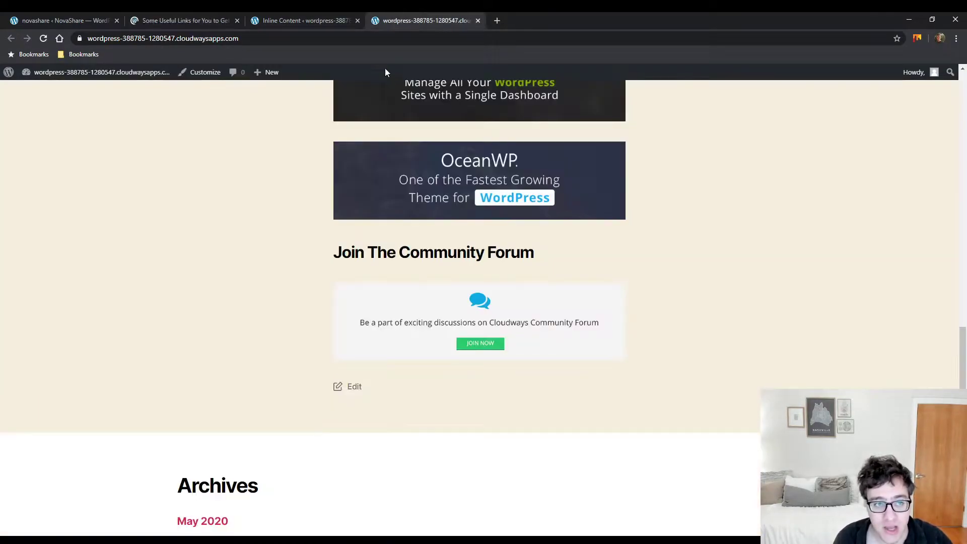
pyautogui.scroll(3)
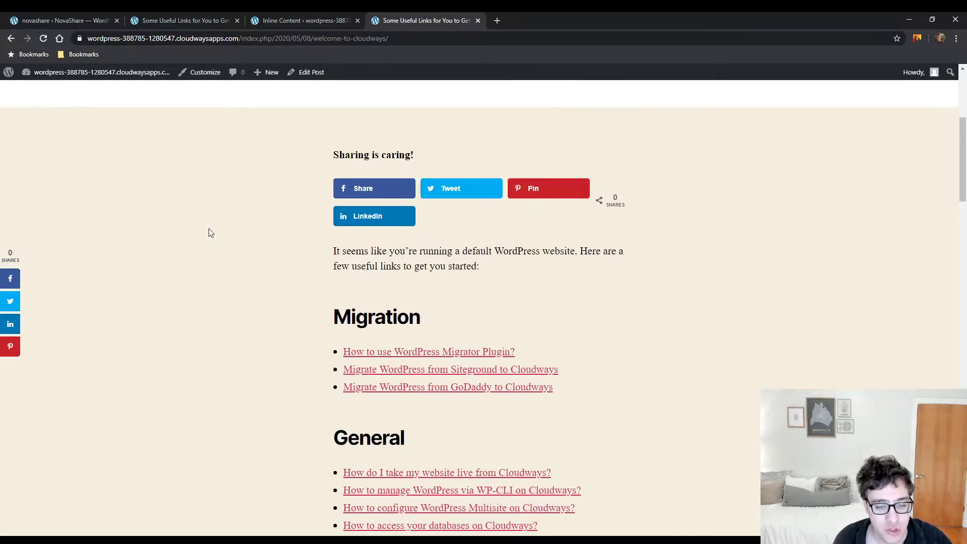
pyautogui.scroll(-3)
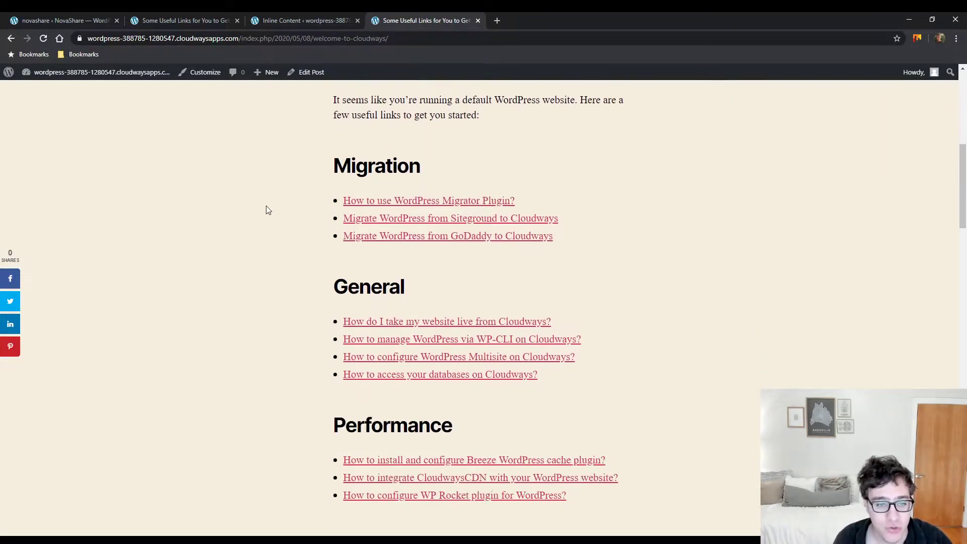
pyautogui.click(303, 20)
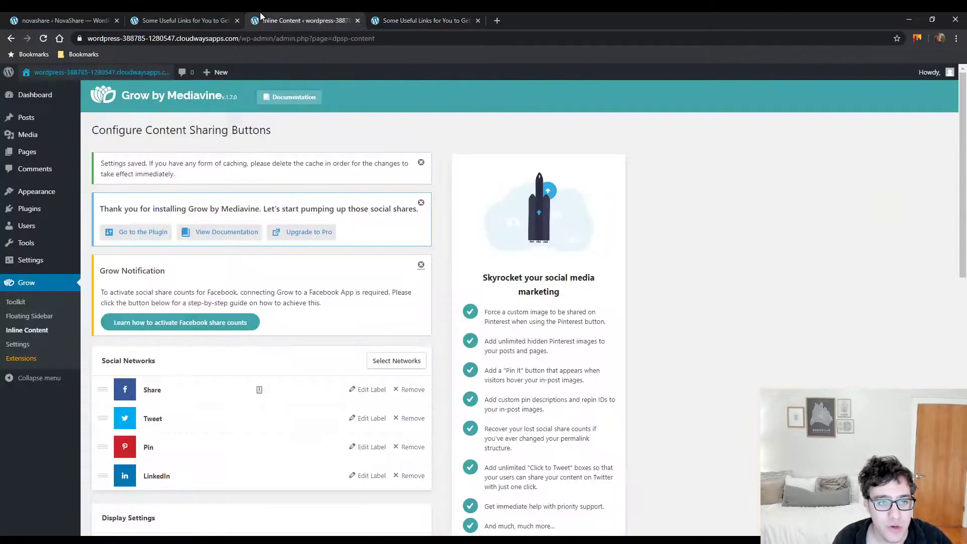
# Set Grow's inline buttons position to Above and Below, save, and open the test post's editor.
pyautogui.click(321, 201)
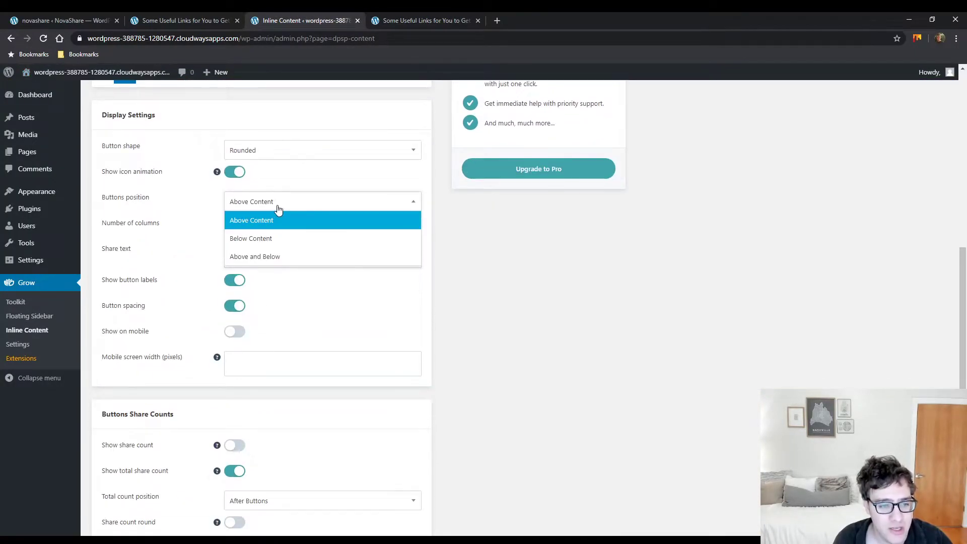
pyautogui.click(255, 257)
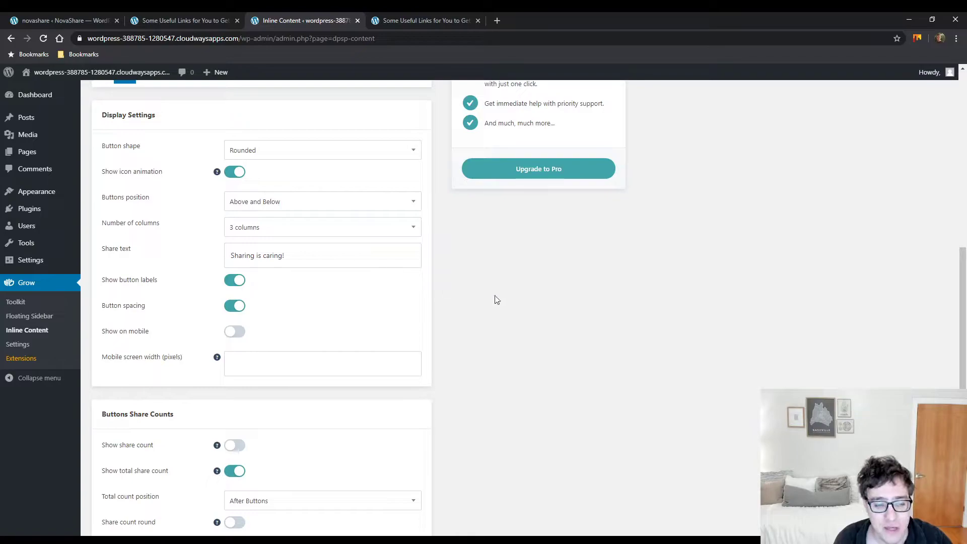
pyautogui.scroll(-3)
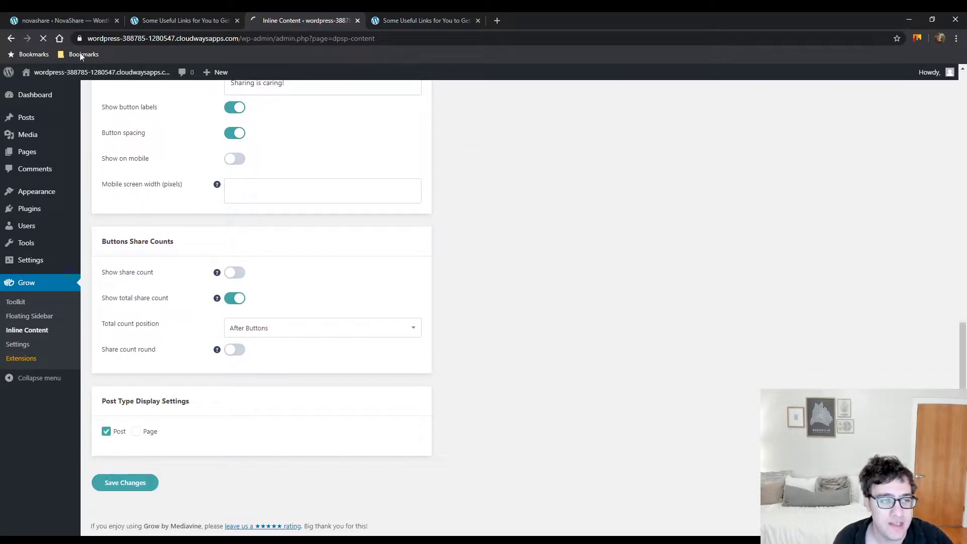
pyautogui.click(182, 21)
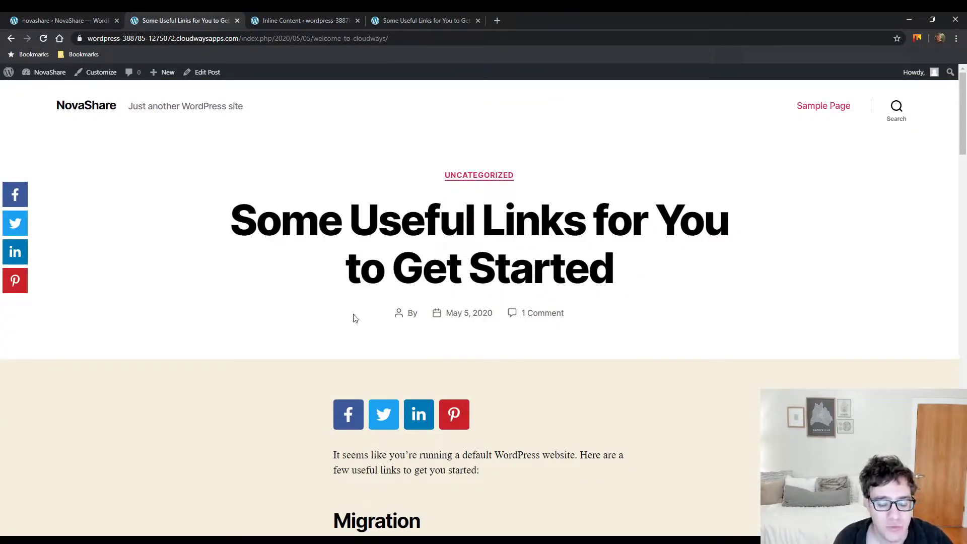
pyautogui.scroll(-3)
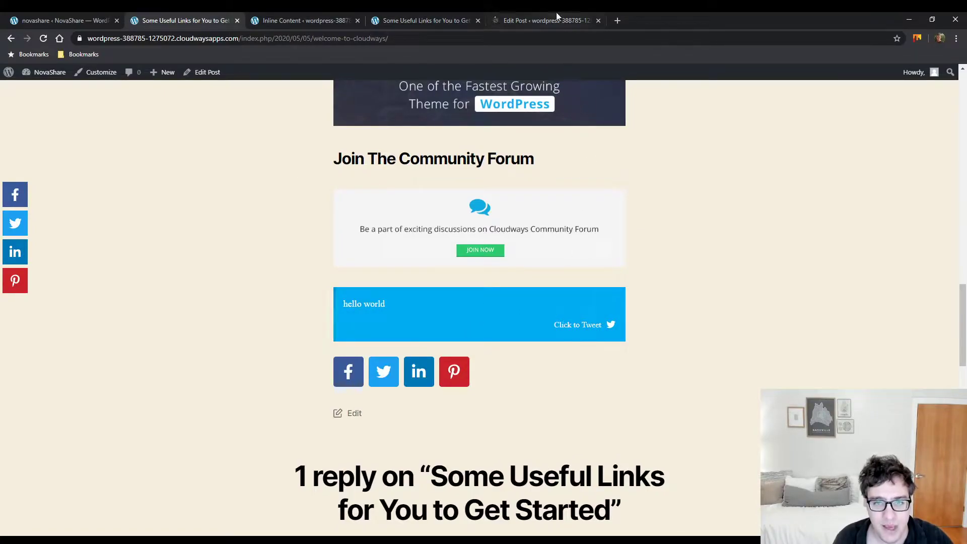
pyautogui.click(543, 21)
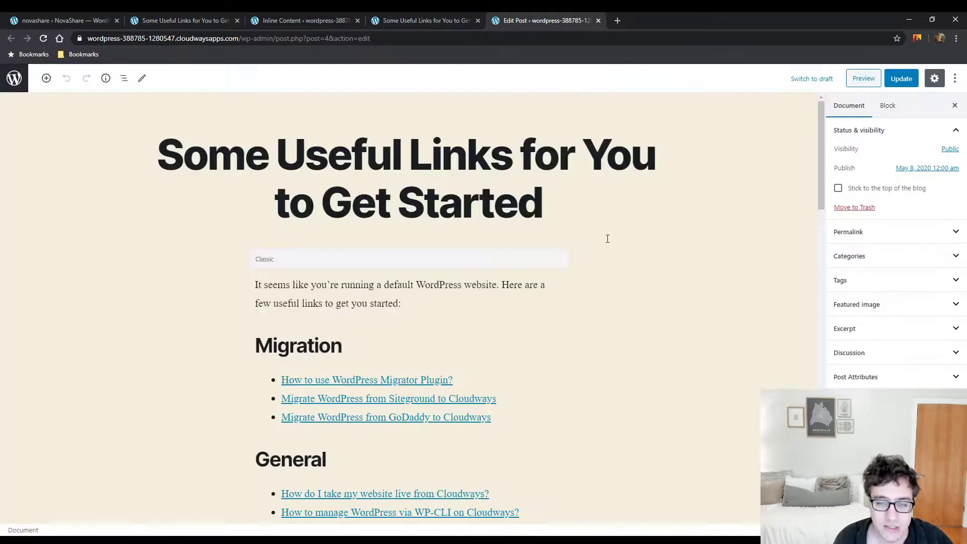
# Search the block inserter for a tweet block (none found), then go to Grow's Toolkit page.
pyautogui.scroll(-3)
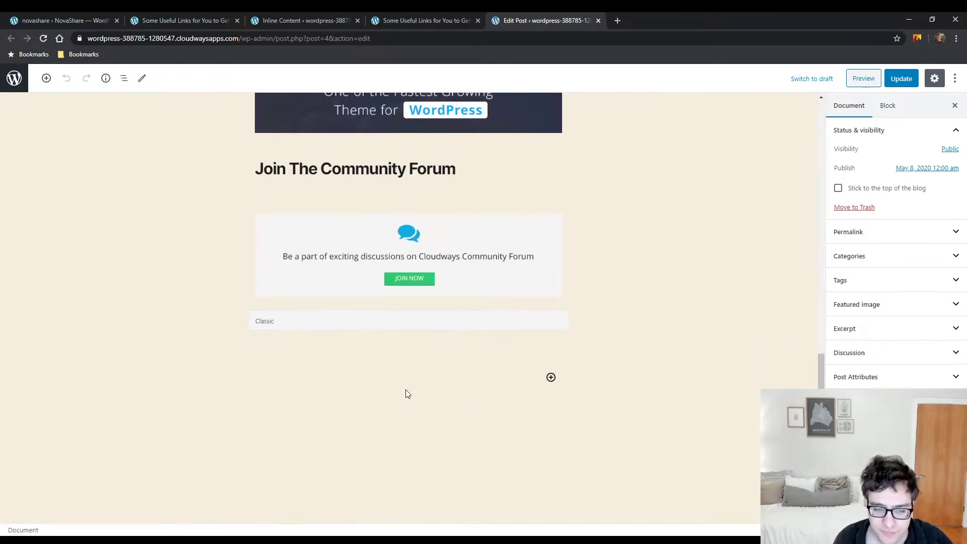
pyautogui.click(550, 377)
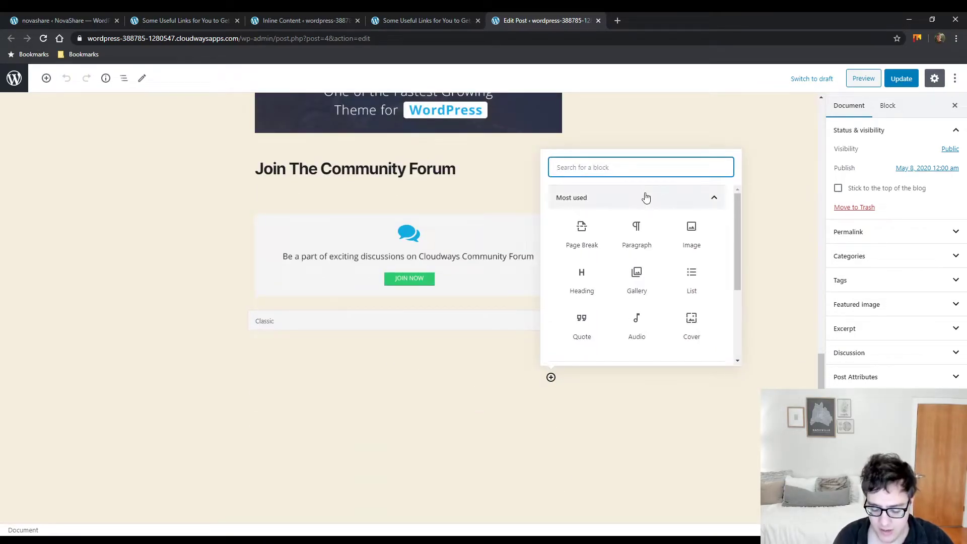
pyautogui.write('tweet')
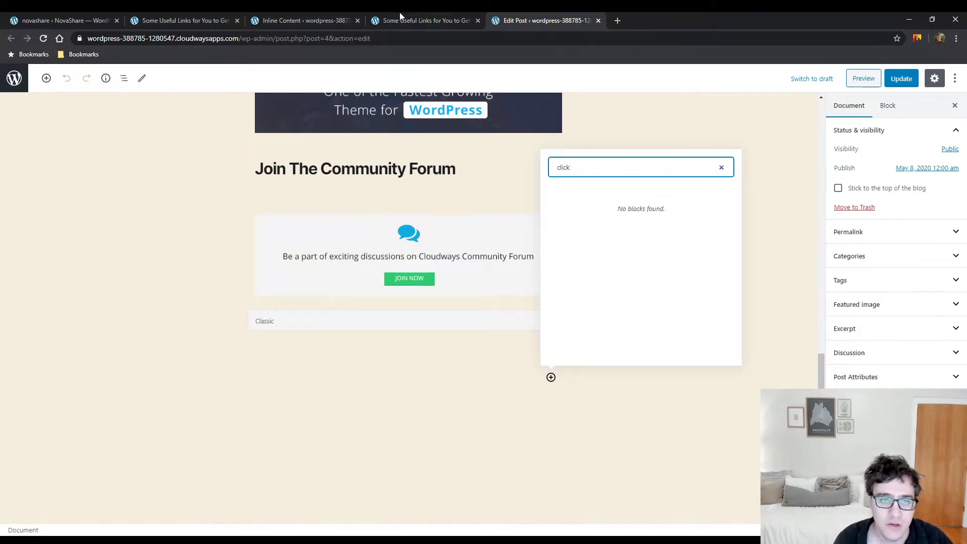
pyautogui.click(302, 20)
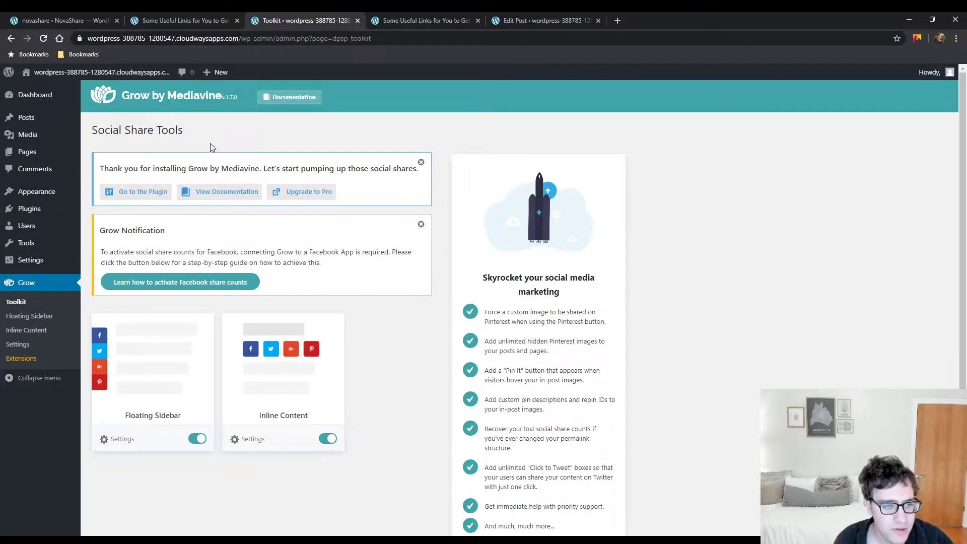
# Browse Grow's Settings and Extensions pages before returning to the NovaShare test post.
pyautogui.scroll(-3)
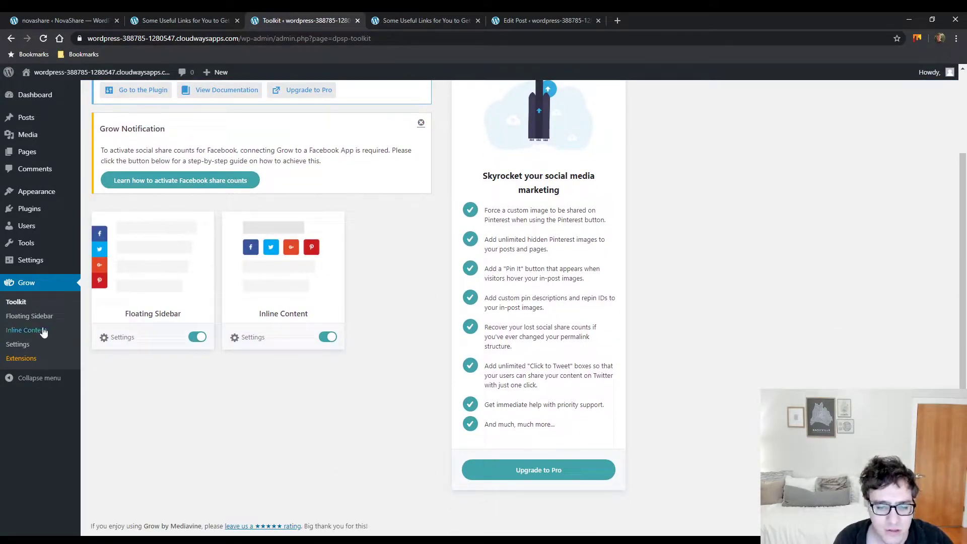
pyautogui.click(17, 343)
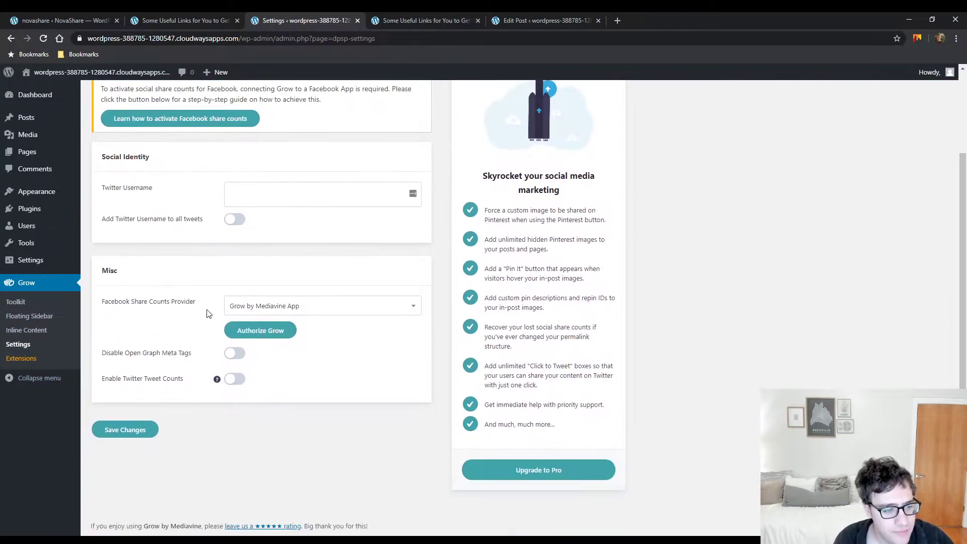
pyautogui.click(21, 358)
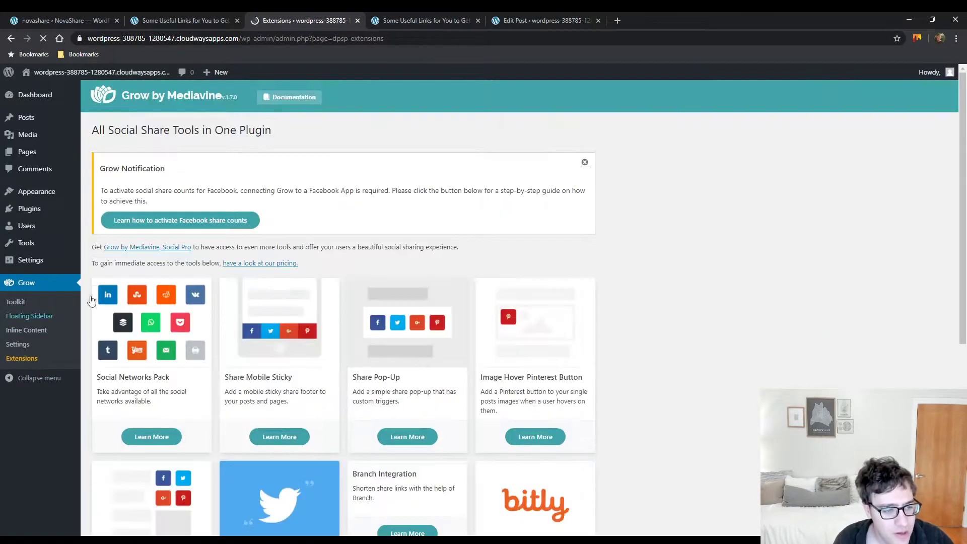
pyautogui.scroll(-3)
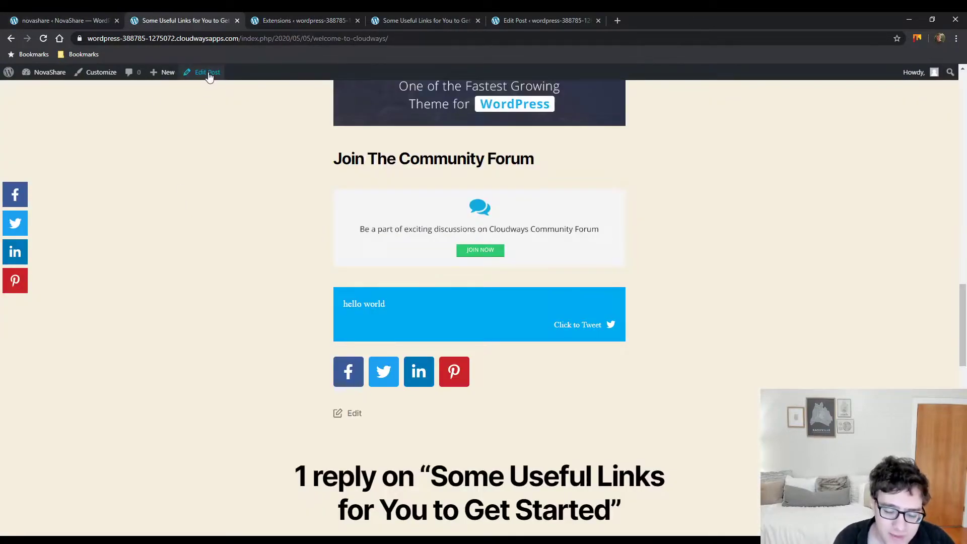
# Delete the 'hello world' Click to Tweet block from the test post and update it.
pyautogui.click(207, 72)
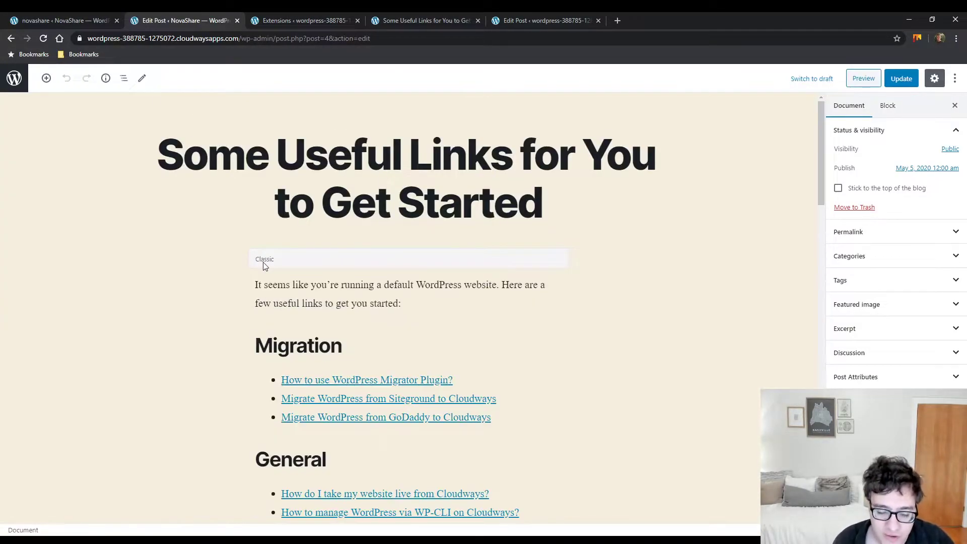
pyautogui.scroll(-3)
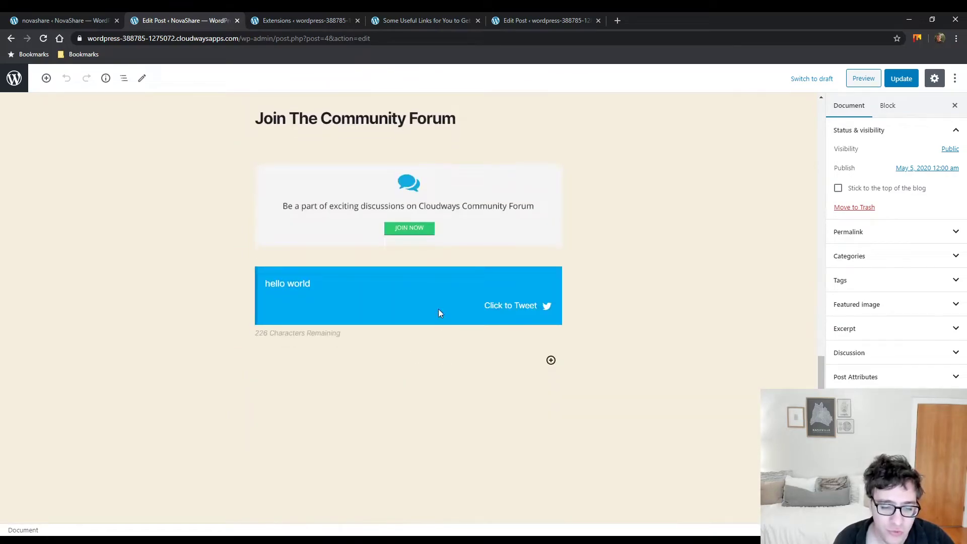
pyautogui.click(407, 205)
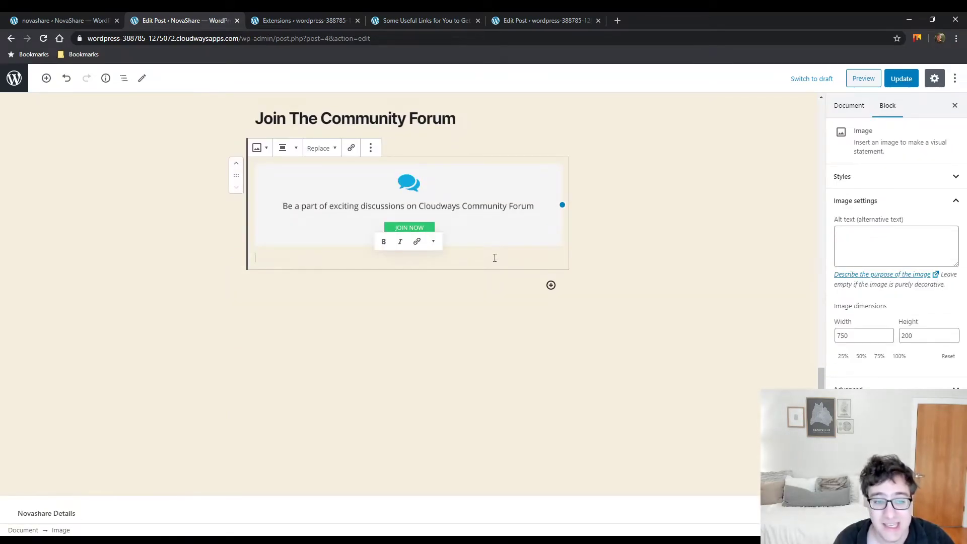
pyautogui.click(901, 78)
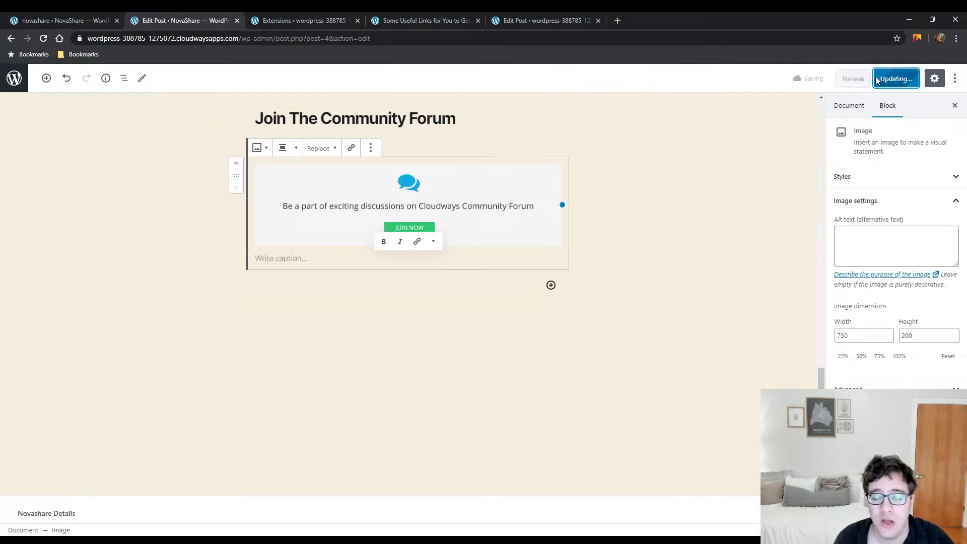
pyautogui.click(895, 79)
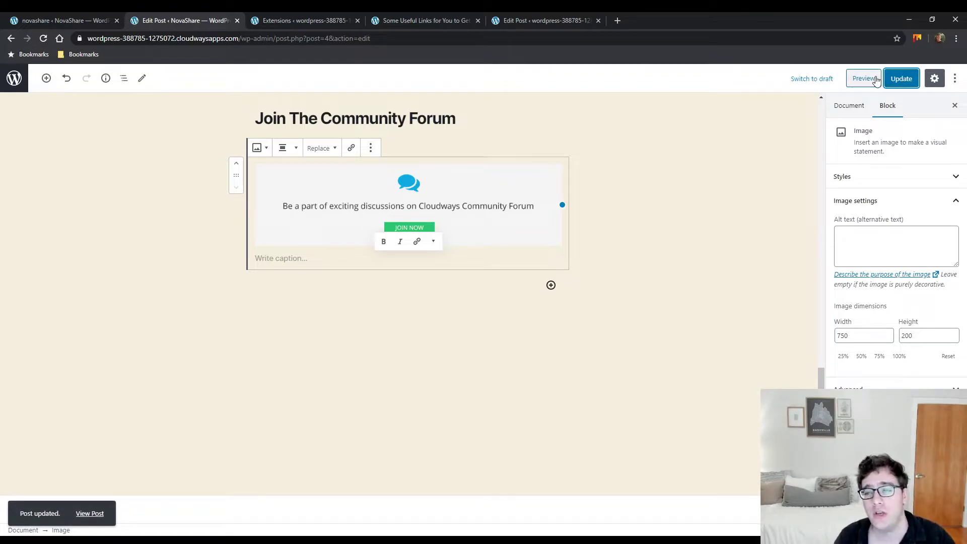
pyautogui.moveTo(410, 29)
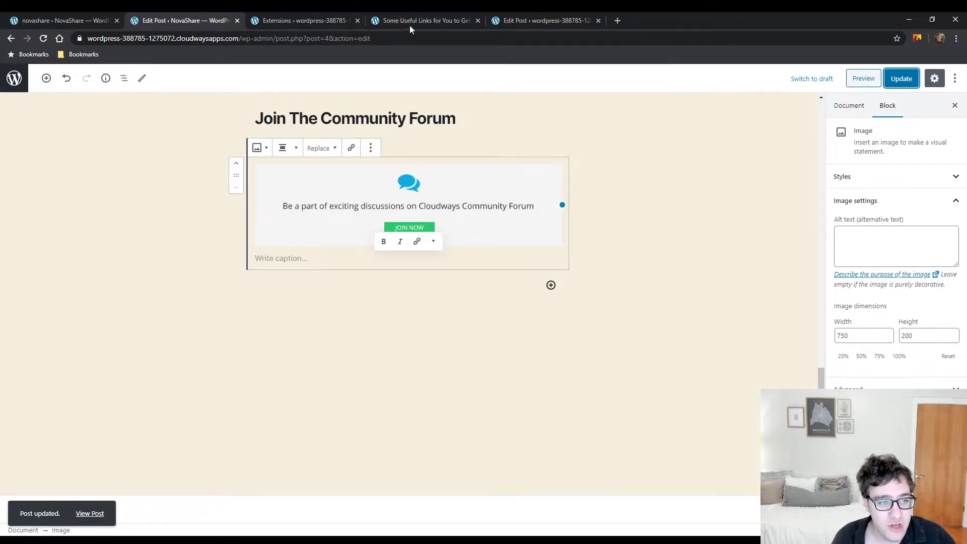
pyautogui.click(90, 513)
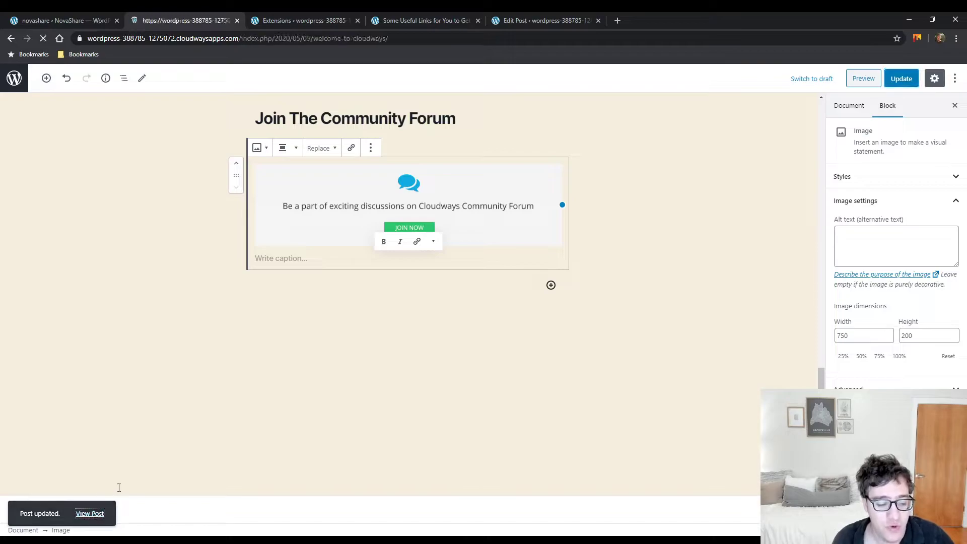
pyautogui.click(90, 513)
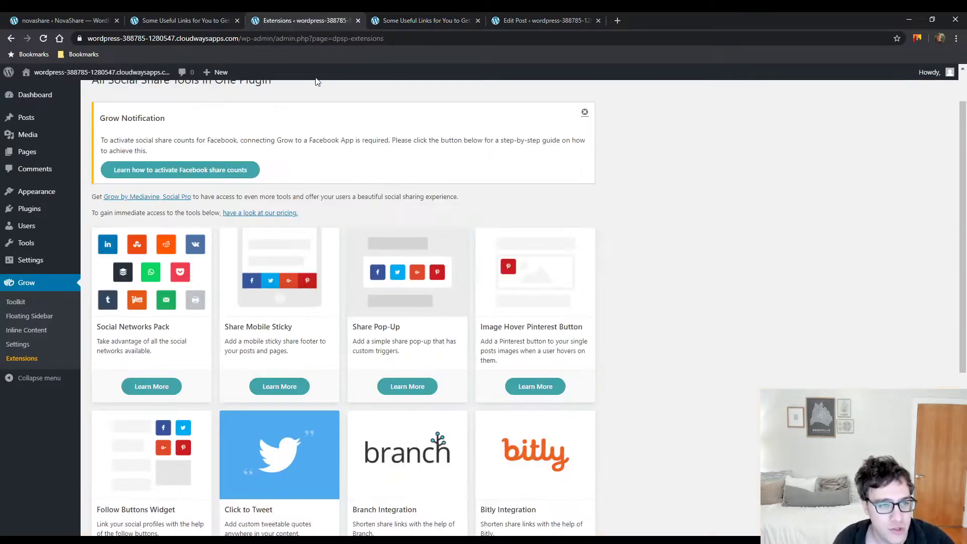
# Scroll the live test post confirming share buttons above and below content with no tweet box.
pyautogui.click(544, 21)
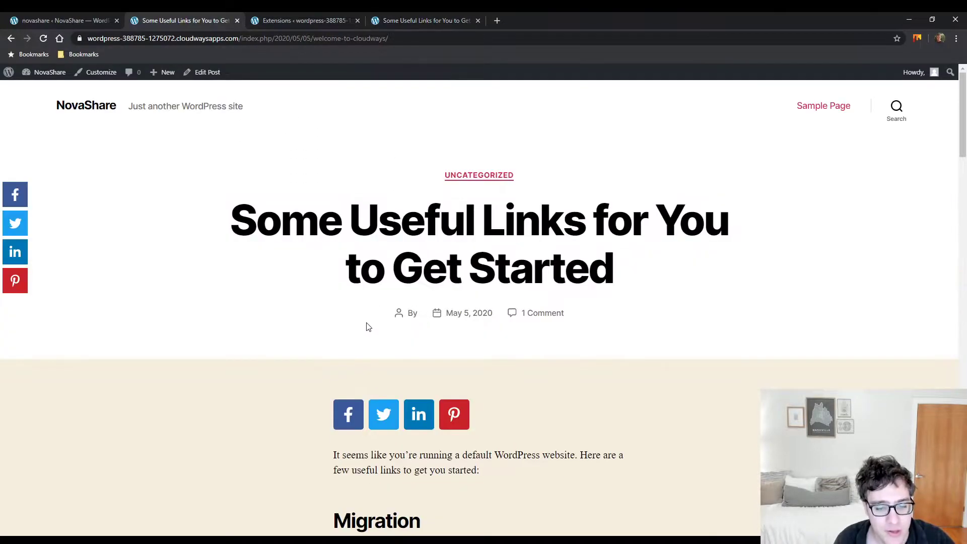
pyautogui.scroll(-3)
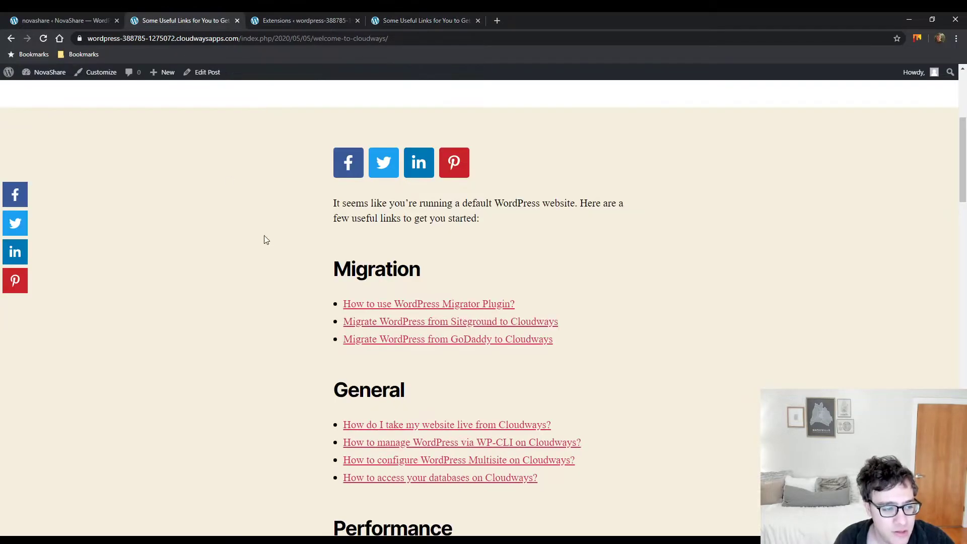
pyautogui.scroll(-3)
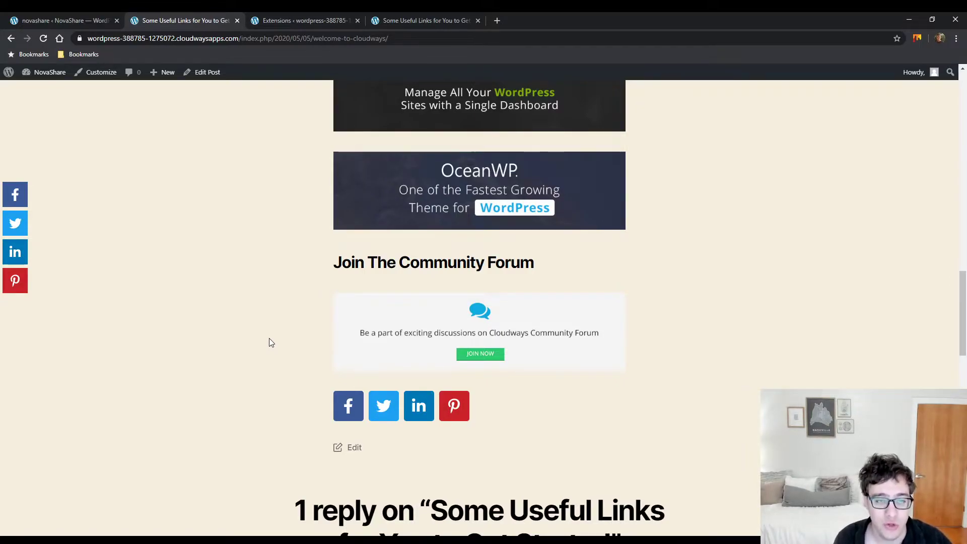
pyautogui.moveTo(302, 115)
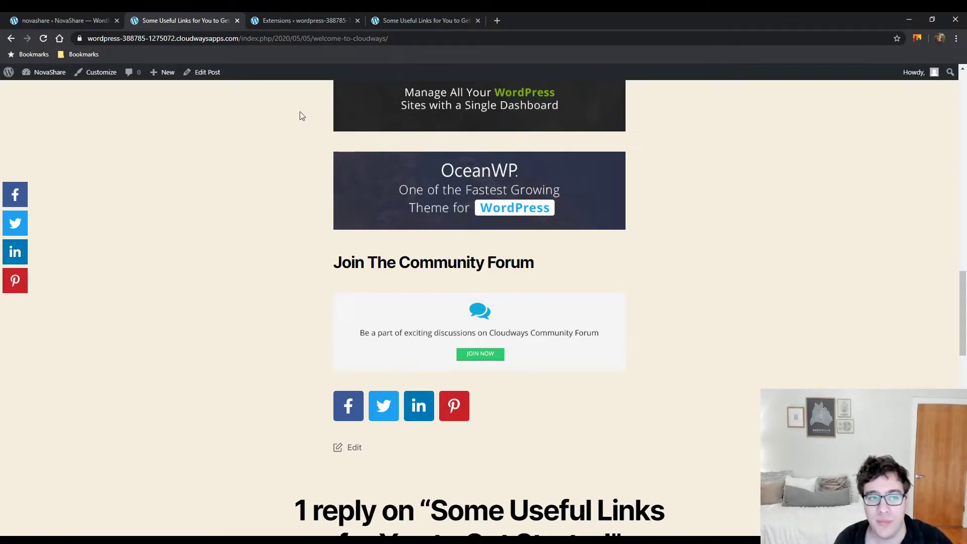
pyautogui.click(236, 38)
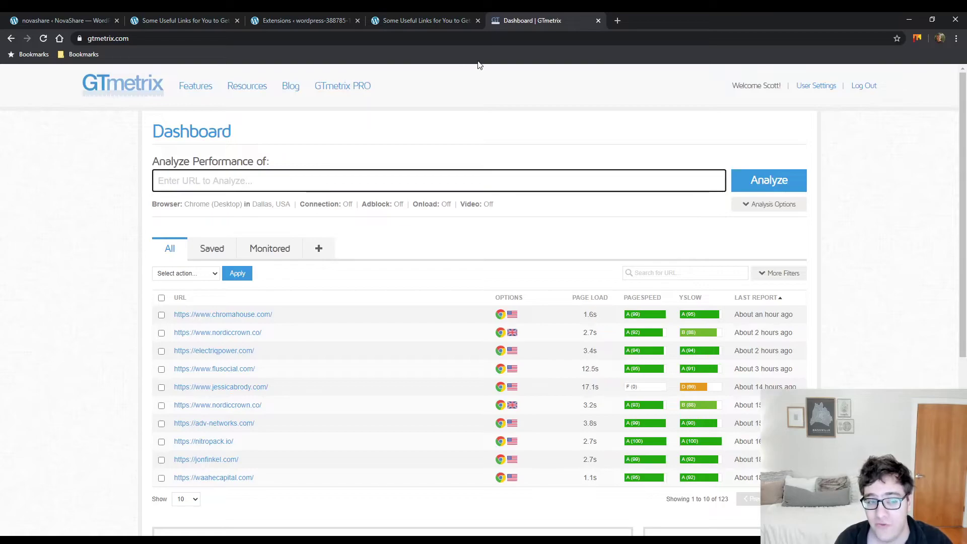
# Analyze the first test post's URL in GTmetrix, then submit the second post's URL for analysis.
pyautogui.write('https://wordpress-388785-1275072.cloudwaysapps.com/index.php/2020/05/05/welcome-to-cloudways/')
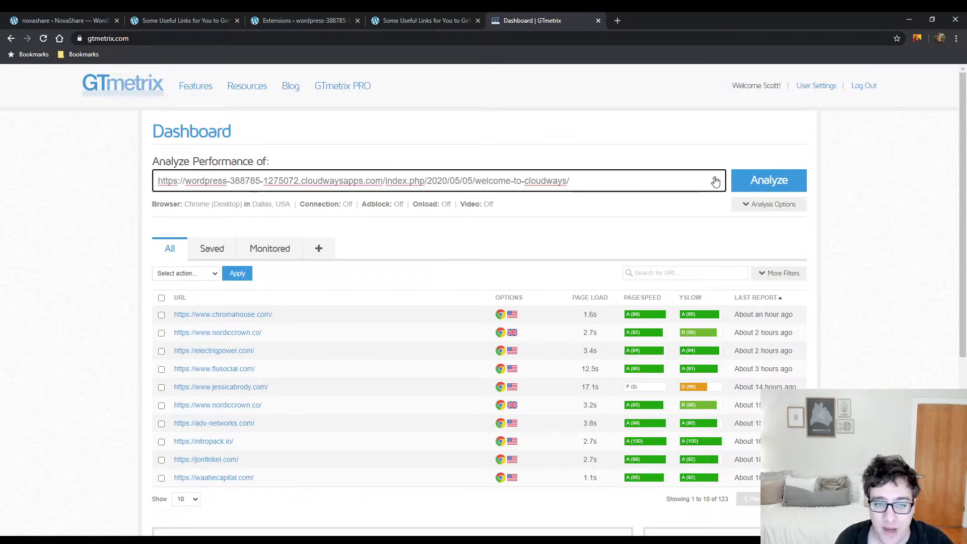
pyautogui.click(768, 181)
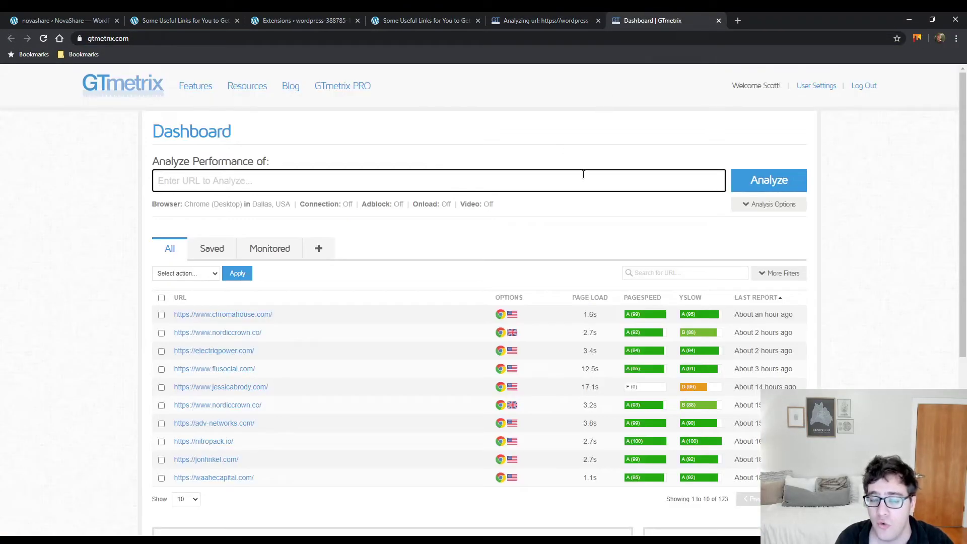
pyautogui.click(768, 180)
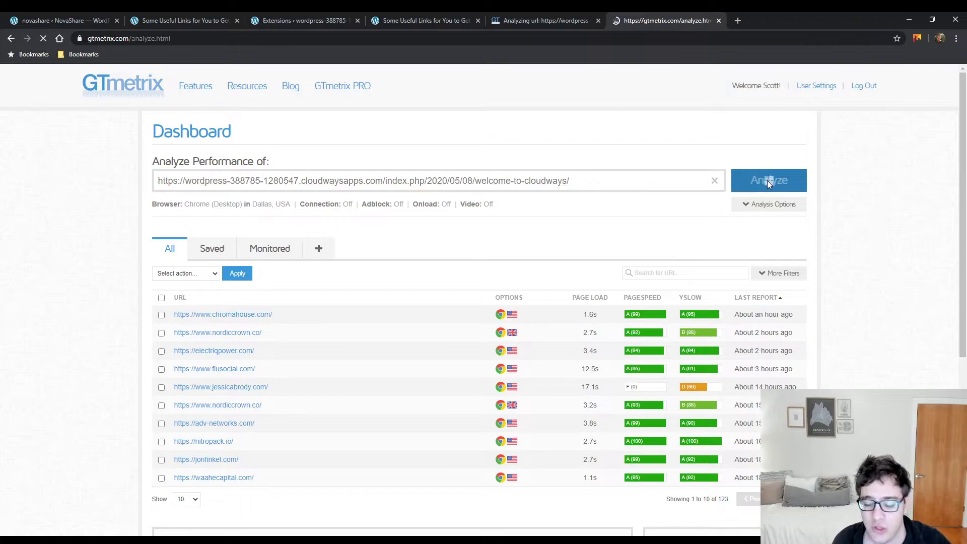
pyautogui.click(767, 180)
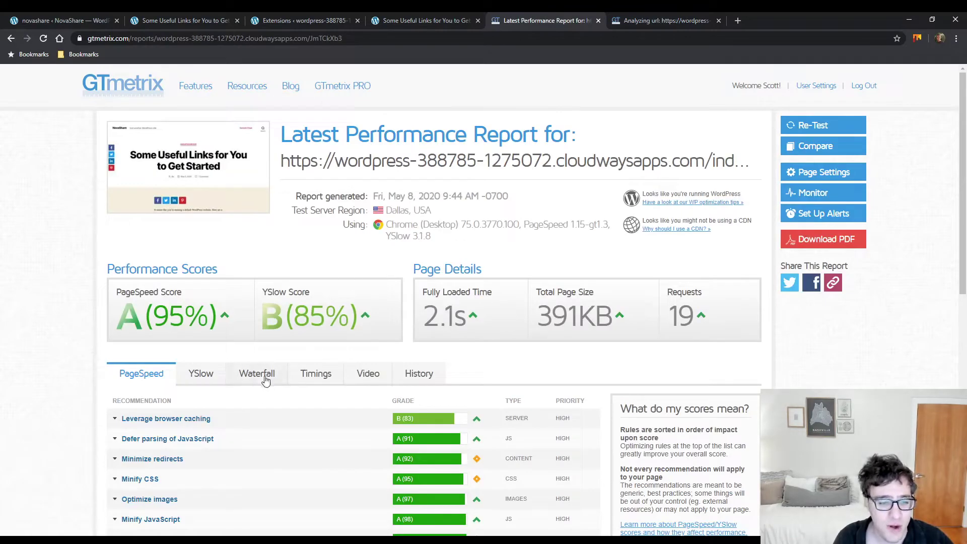
# View the first report's request waterfall, scroll through its file sizes, and switch to the second post's page source.
pyautogui.click(257, 373)
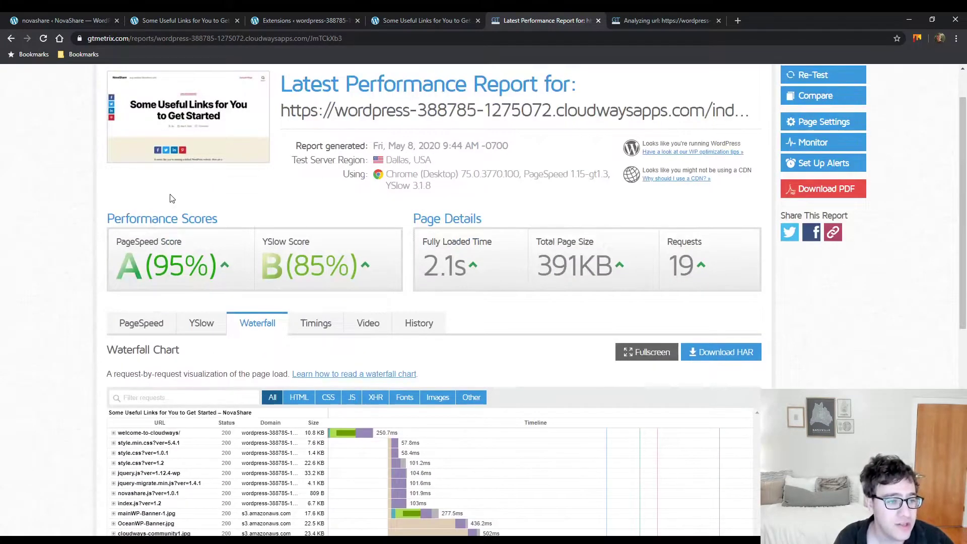
pyautogui.doubleClick(573, 265)
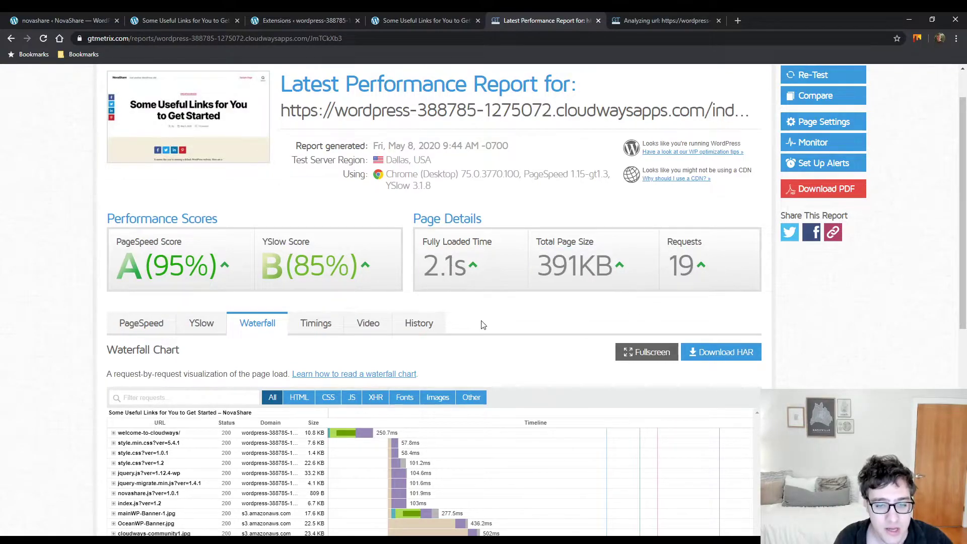
pyautogui.scroll(-3)
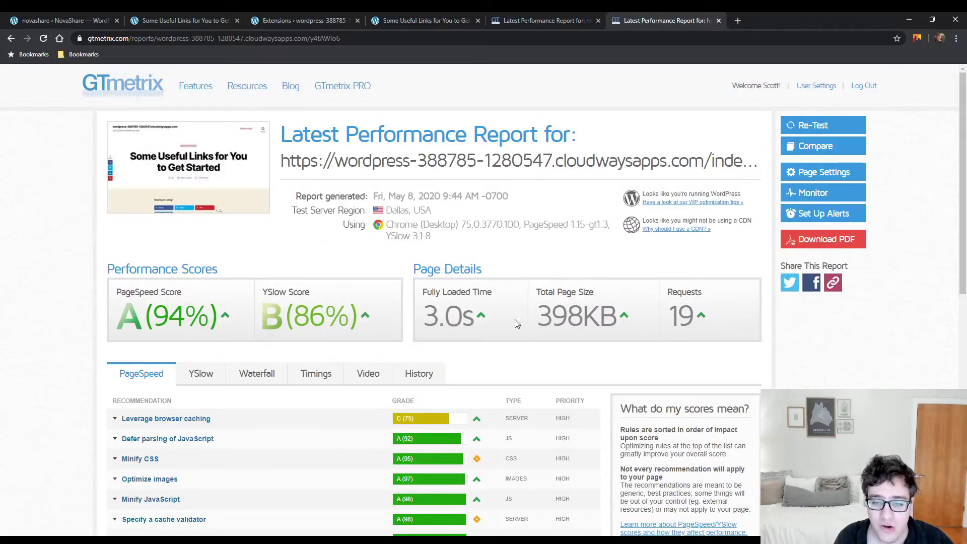
pyautogui.doubleClick(557, 315)
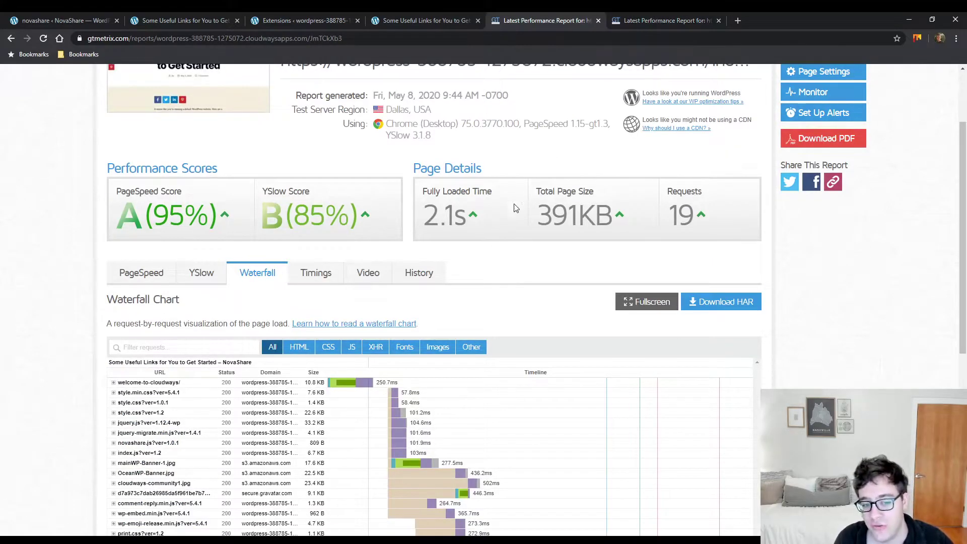
pyautogui.scroll(-3)
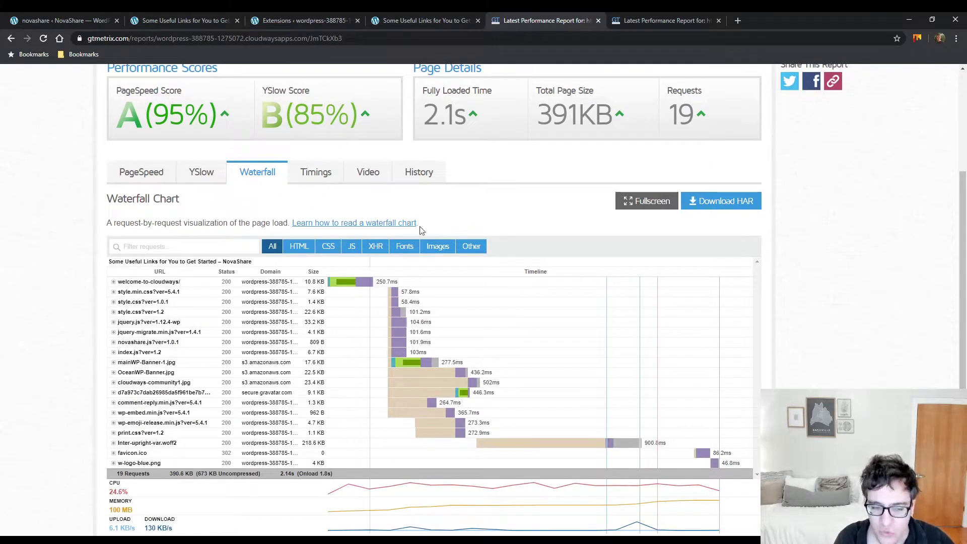
pyautogui.click(426, 20)
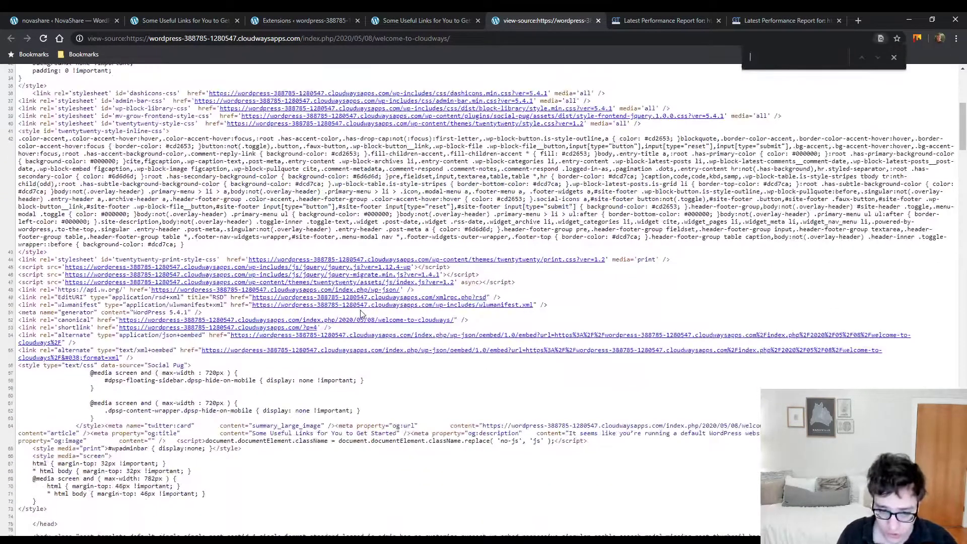
# Search the second post's page source for 'mediavine' (no matches) and 'social' (4 matches).
pyautogui.write('mediavine')
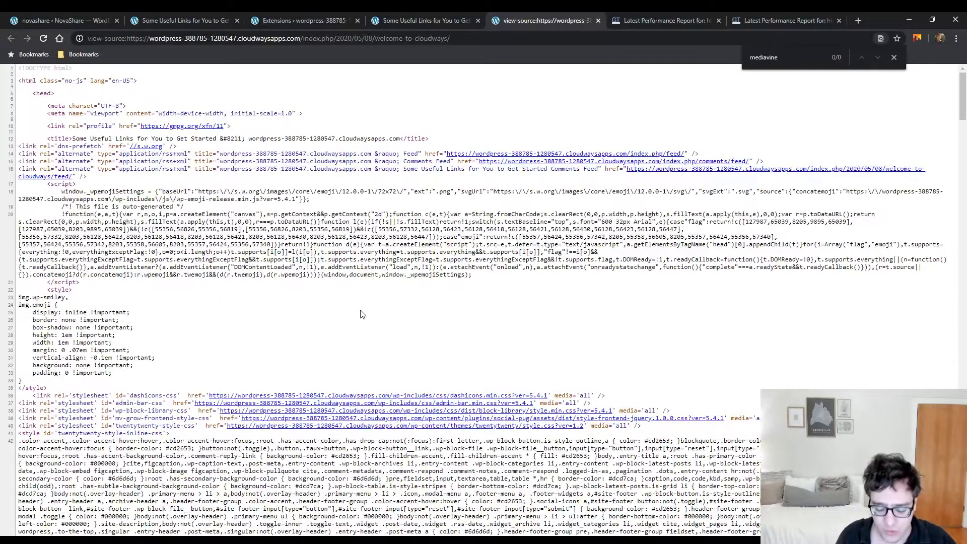
pyautogui.write('social')
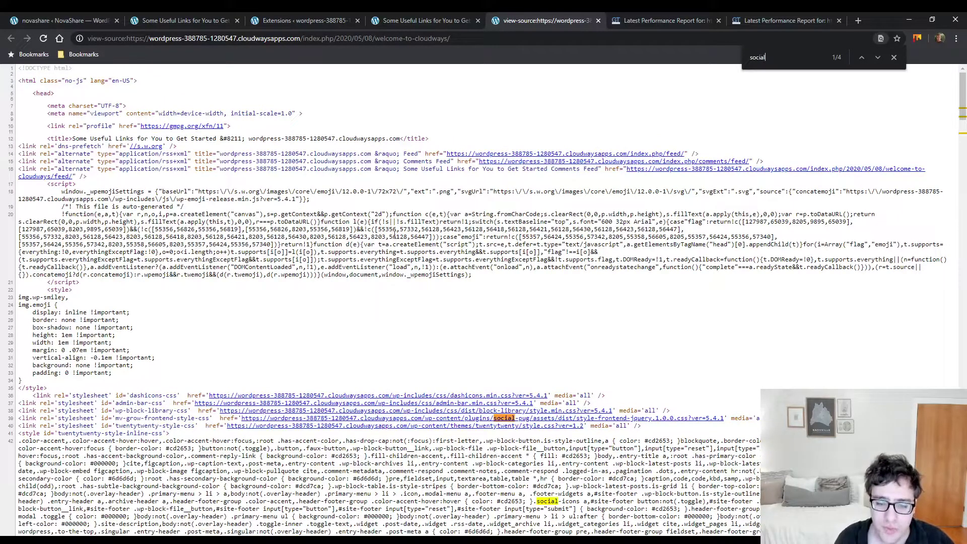
pyautogui.scroll(-3)
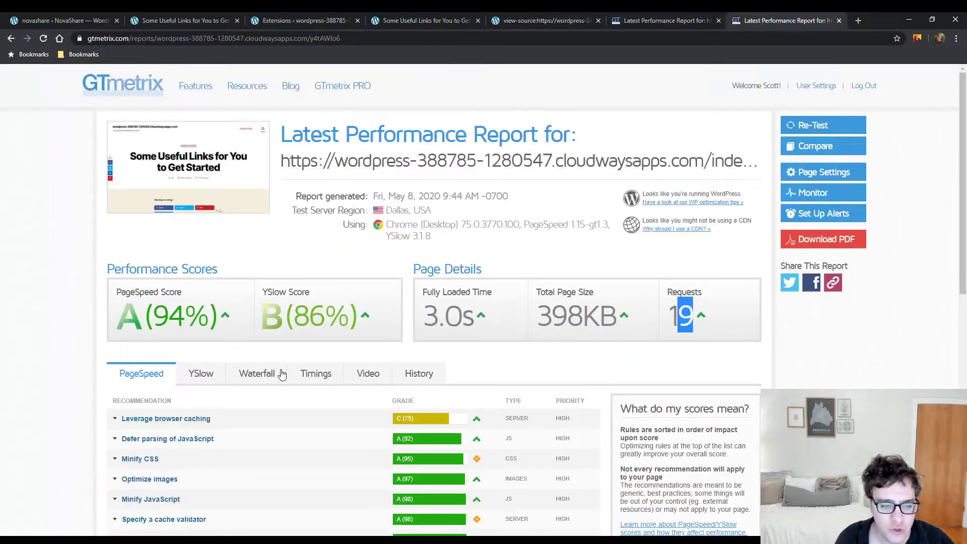
# Filter the waterfalls to social-pug (3 requests, 13.9KB) and NovaShare (2 requests, 2.2KB) and check their compressed sizes.
pyautogui.click(256, 373)
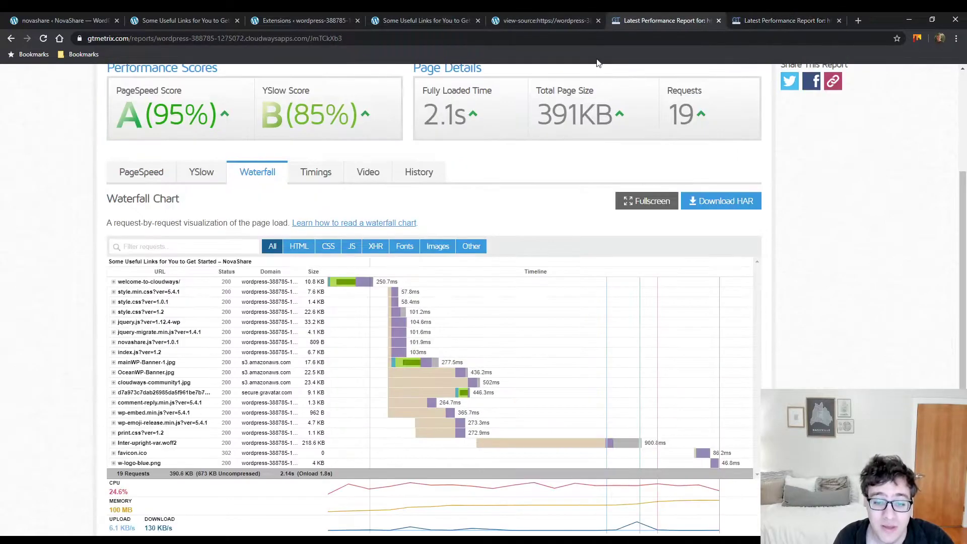
pyautogui.write('nova')
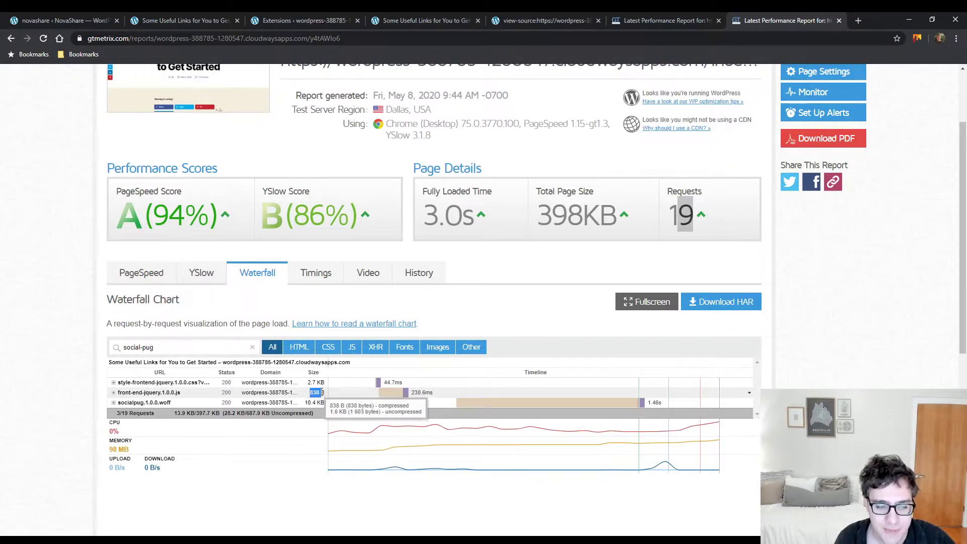
pyautogui.click(665, 21)
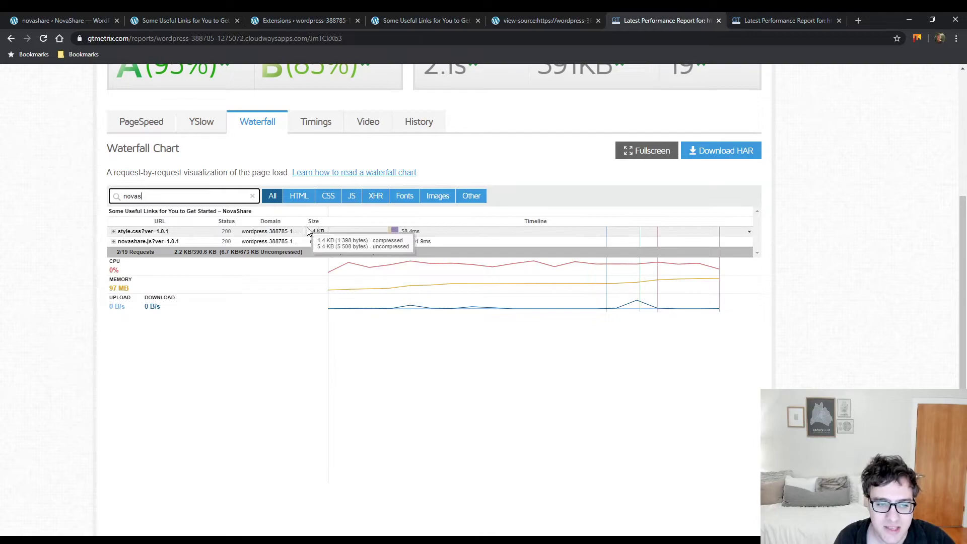
pyautogui.click(785, 20)
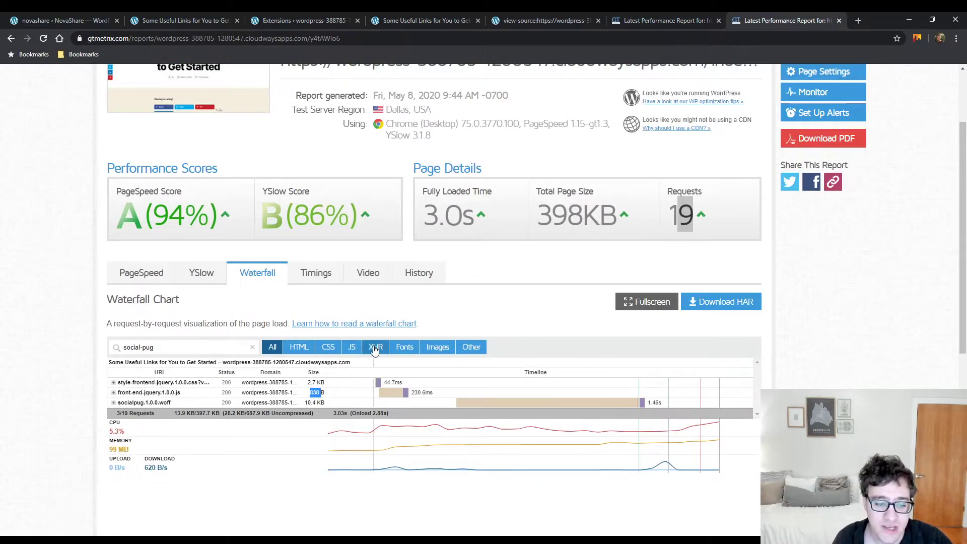
pyautogui.click(148, 402)
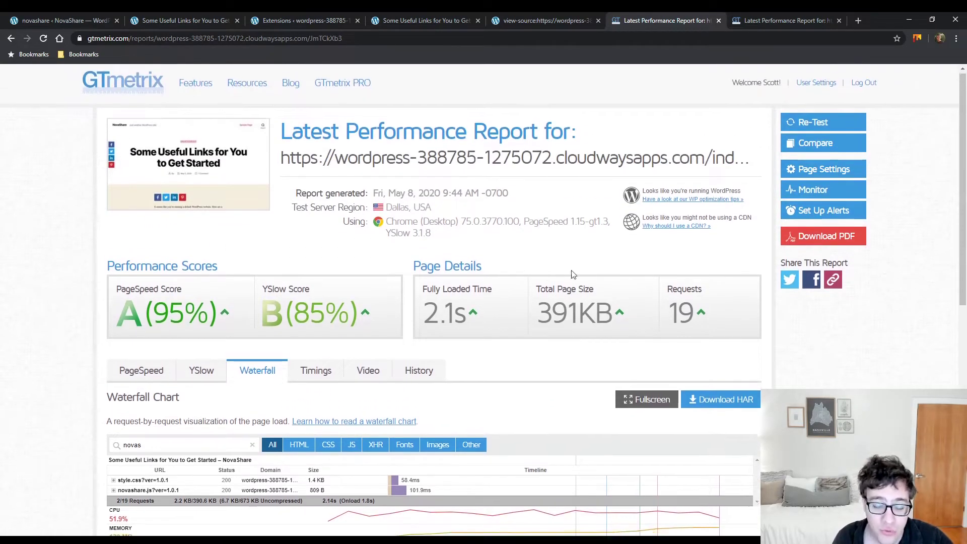
# Expand the NovaShare style.css request to view its gzip-compressed response headers for size comparison.
pyautogui.click(785, 20)
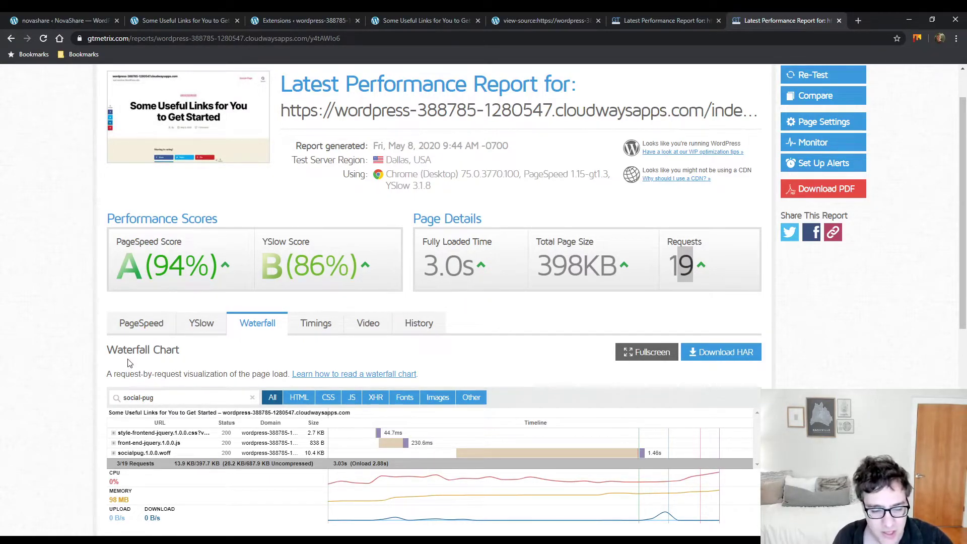
pyautogui.moveTo(302, 453)
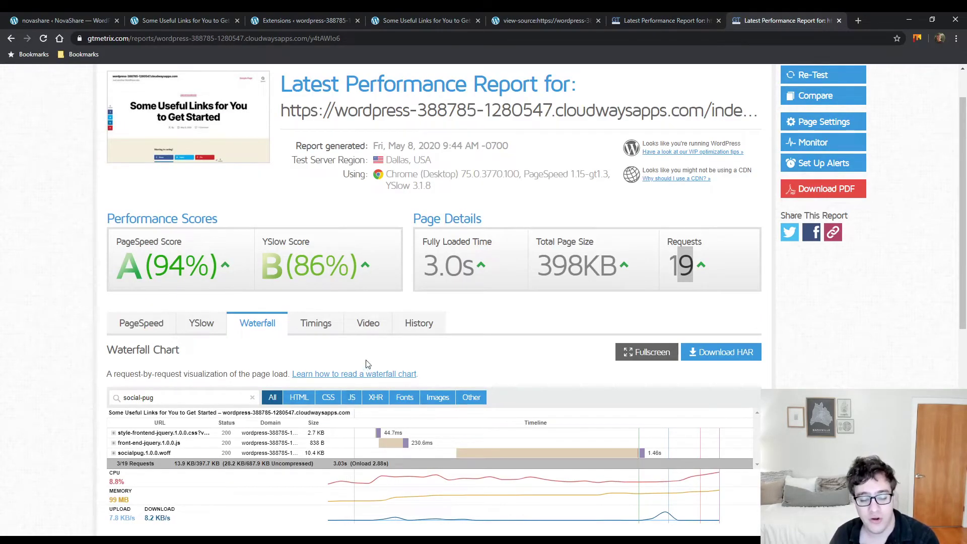
pyautogui.scroll(-3)
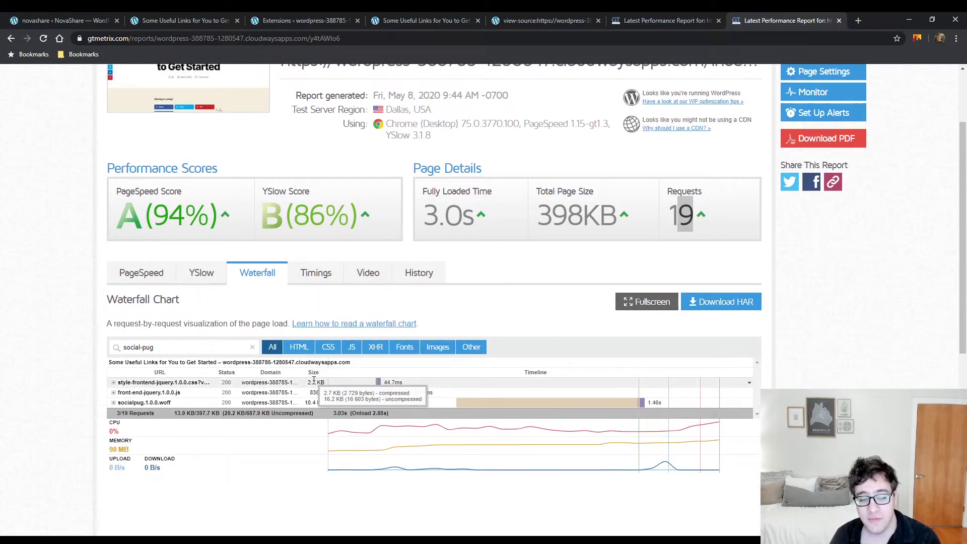
pyautogui.click(665, 20)
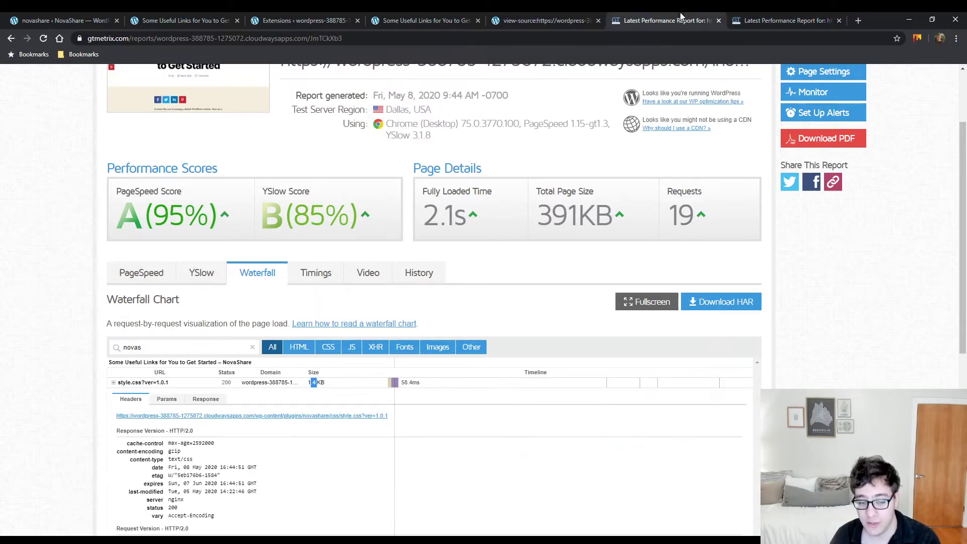
pyautogui.moveTo(315, 382)
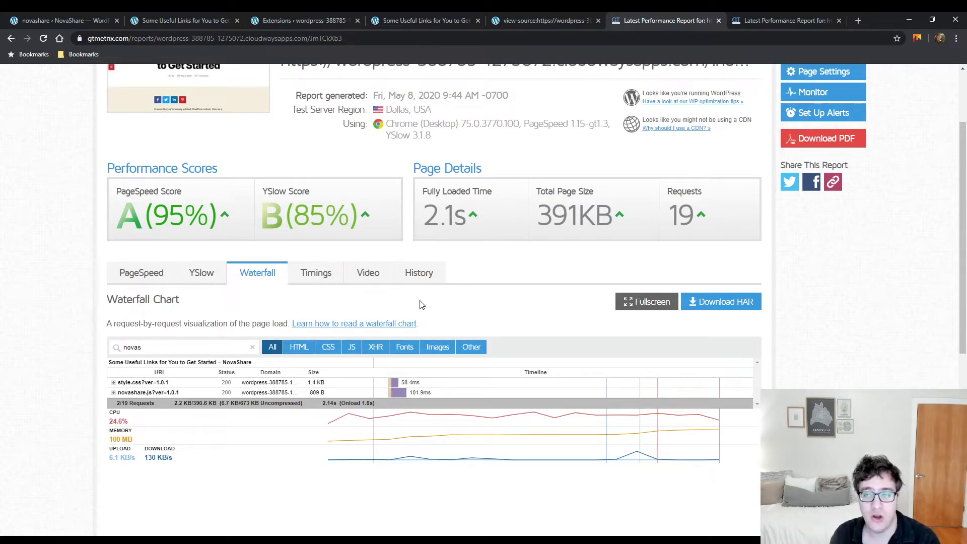
pyautogui.moveTo(316, 381)
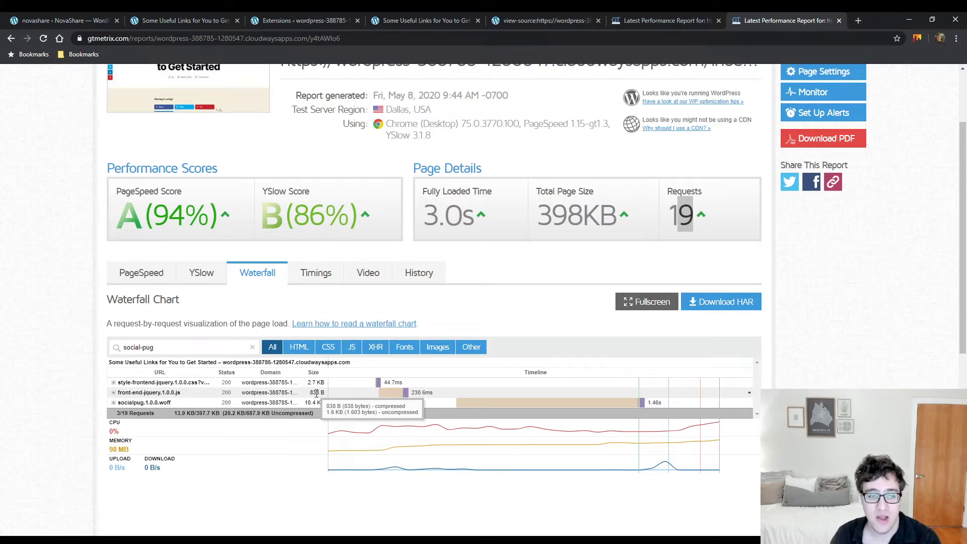
pyautogui.moveTo(200, 373)
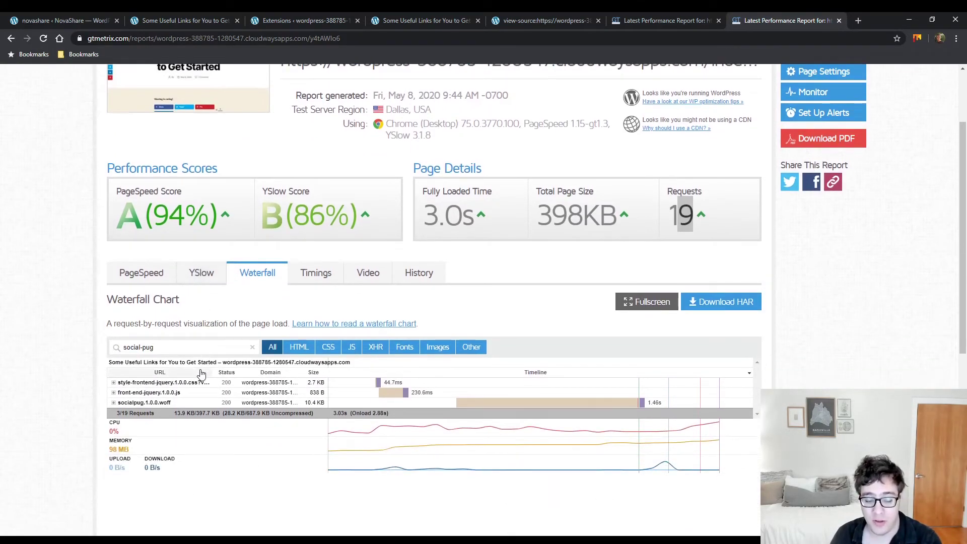